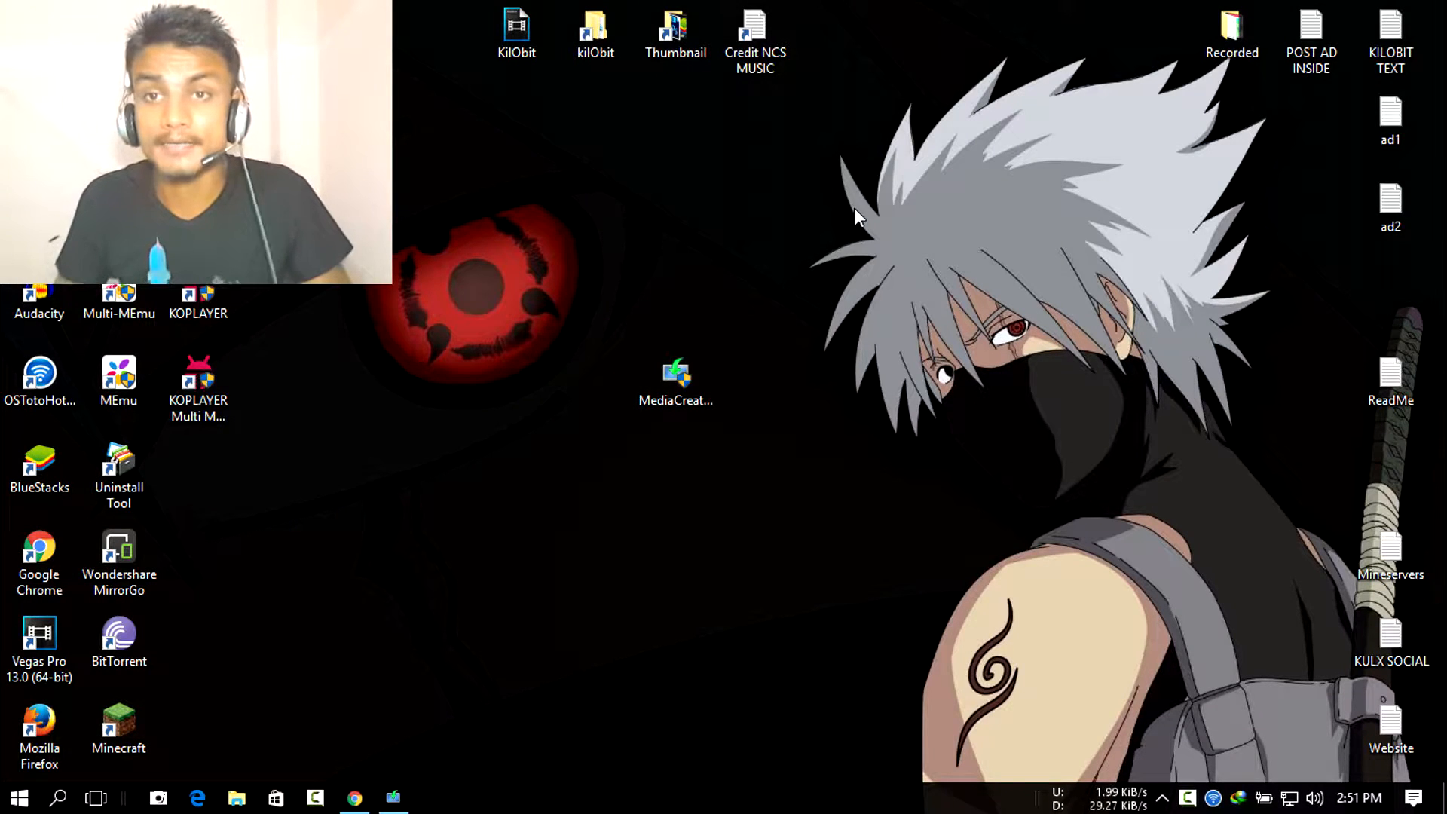
pyautogui.moveTo(834, 231)
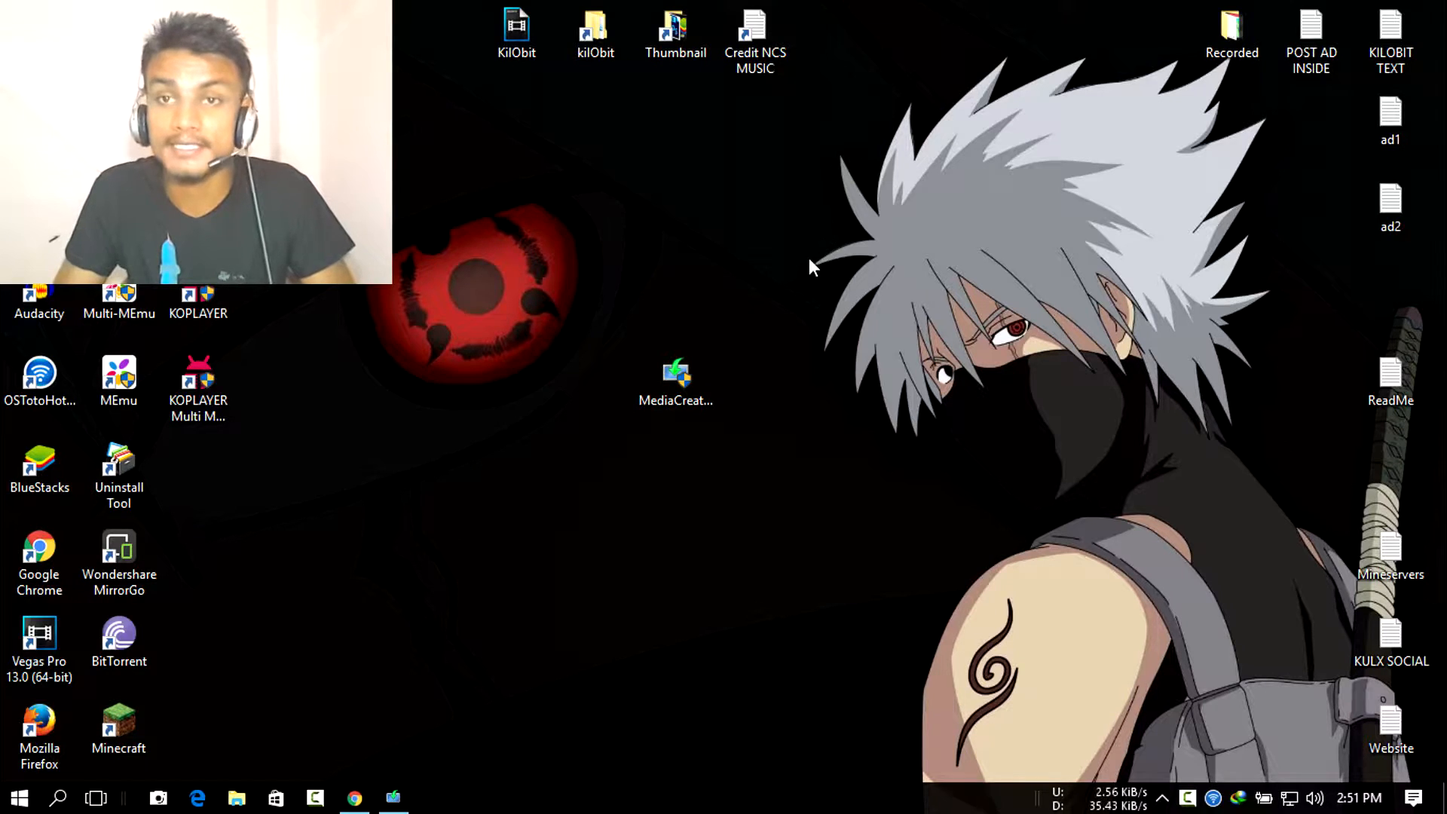
pyautogui.moveTo(539, 309)
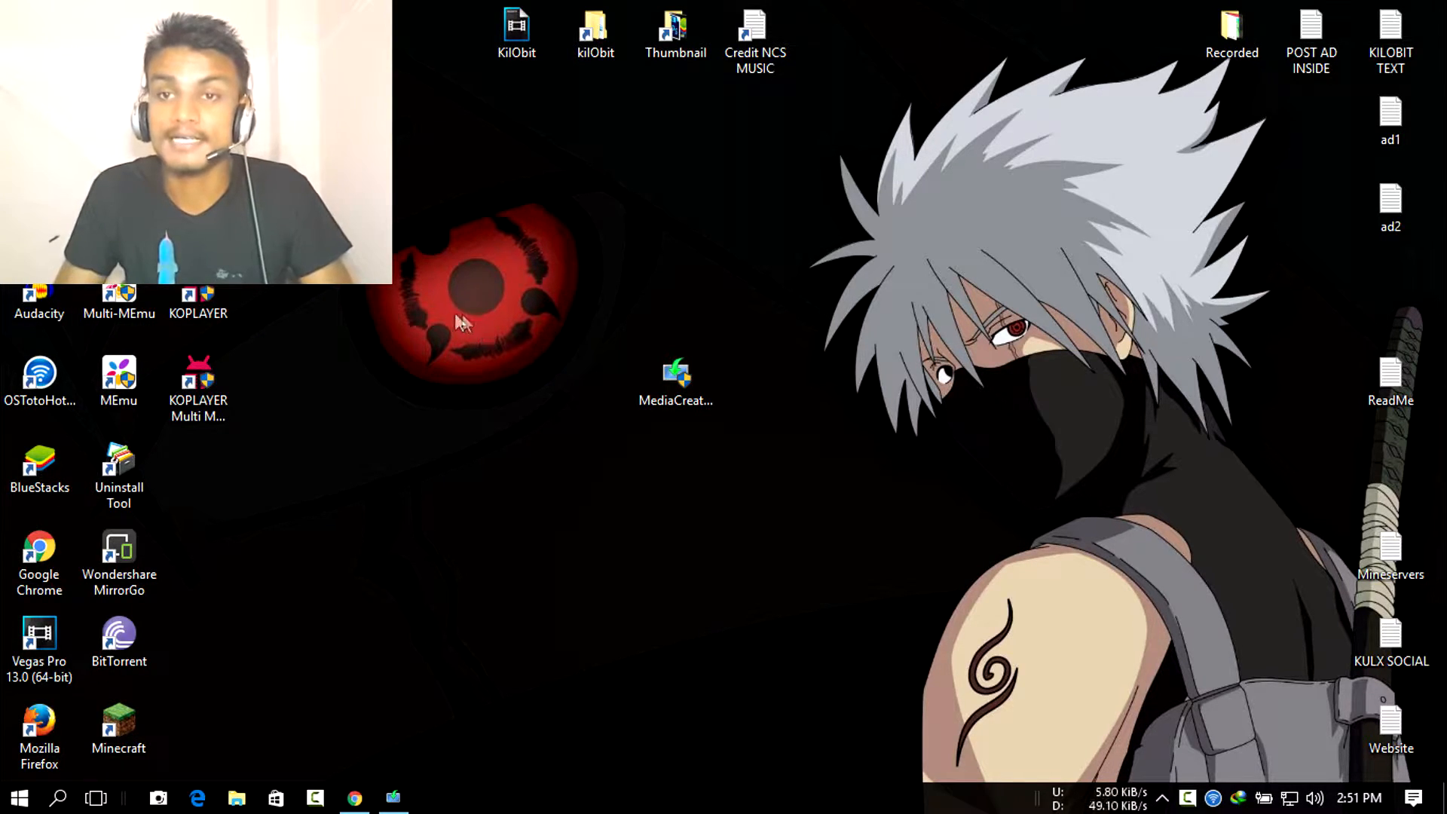
pyautogui.moveTo(438, 303)
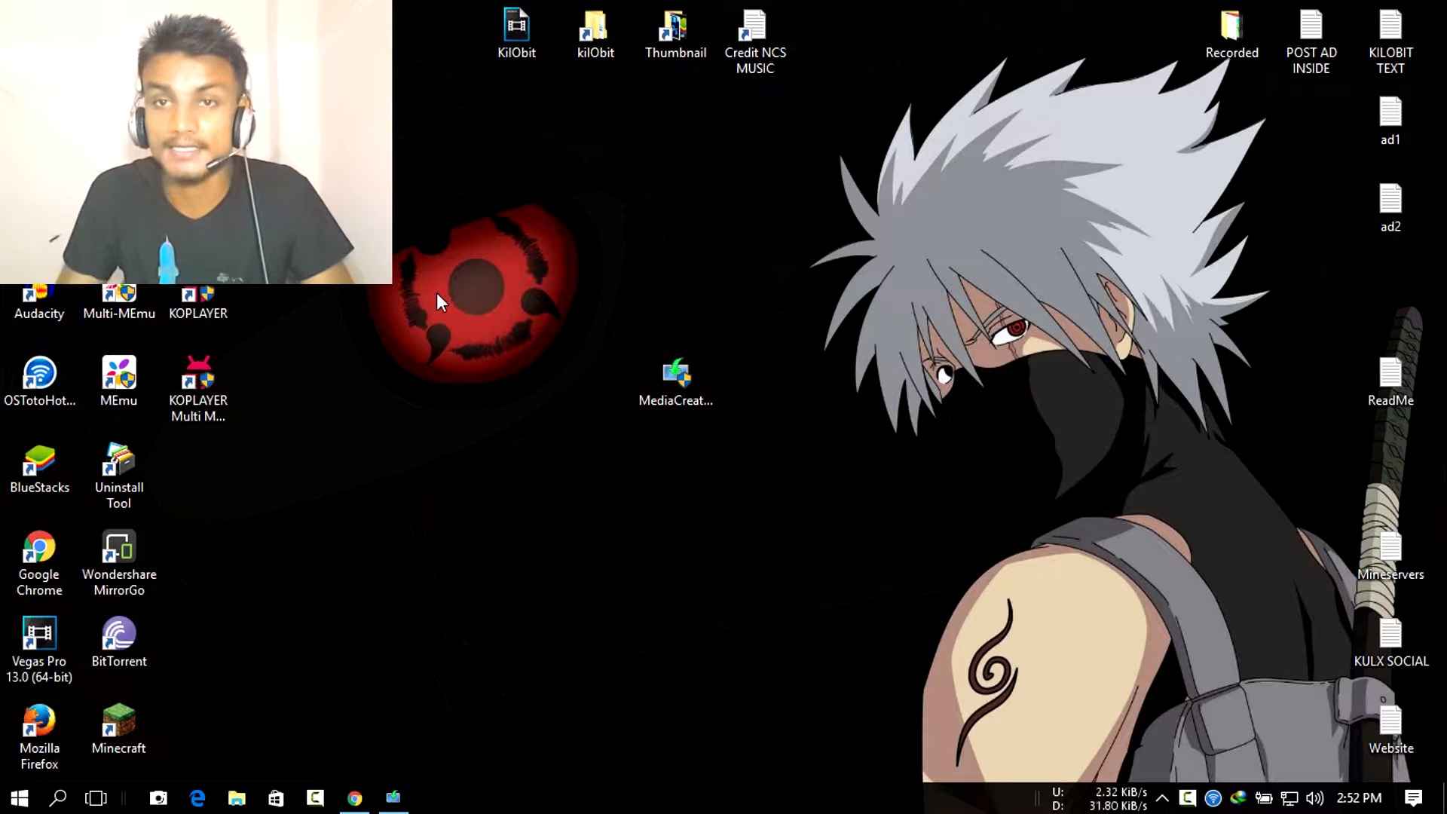
pyautogui.moveTo(385, 368)
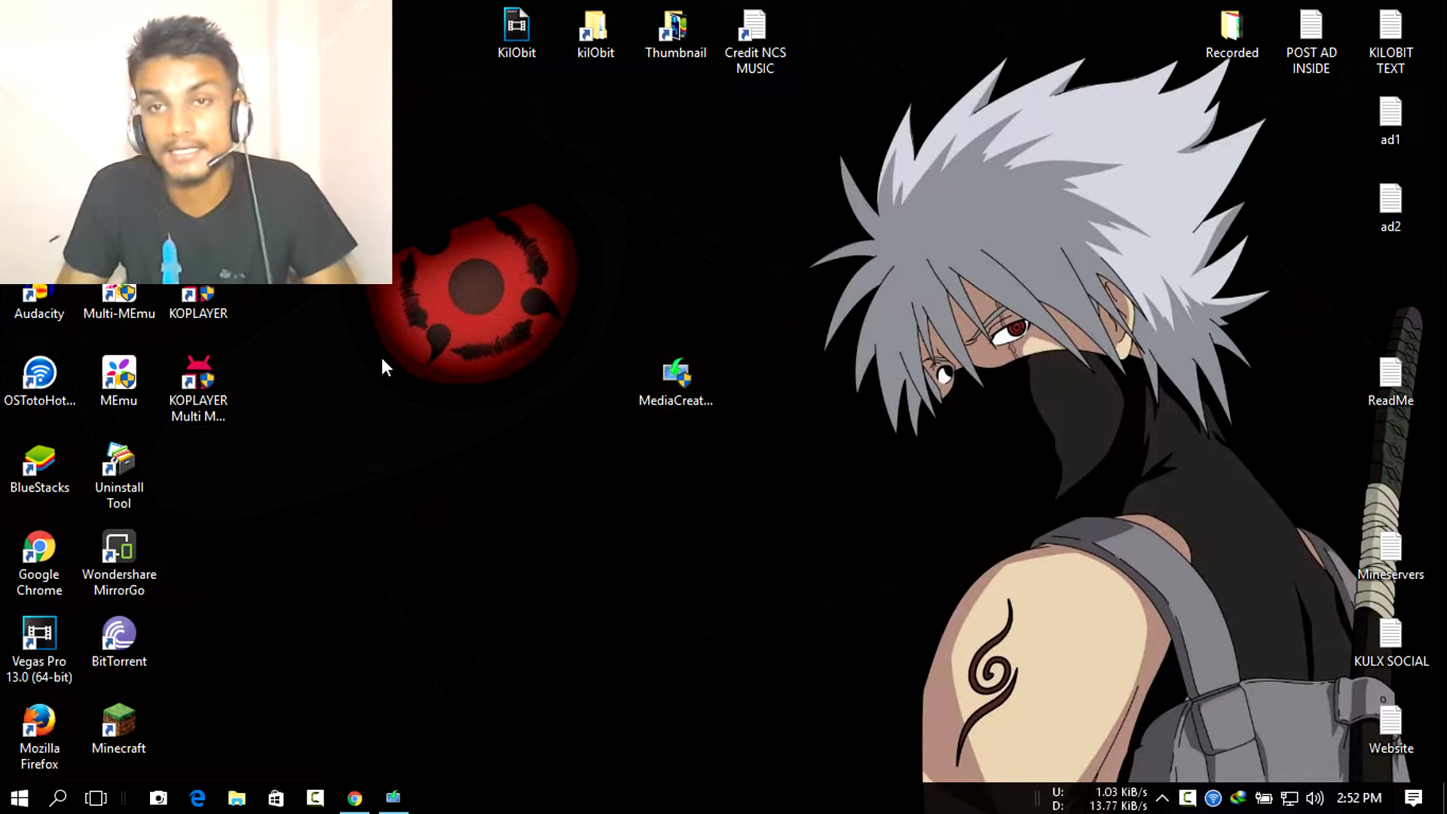
pyautogui.moveTo(395, 363)
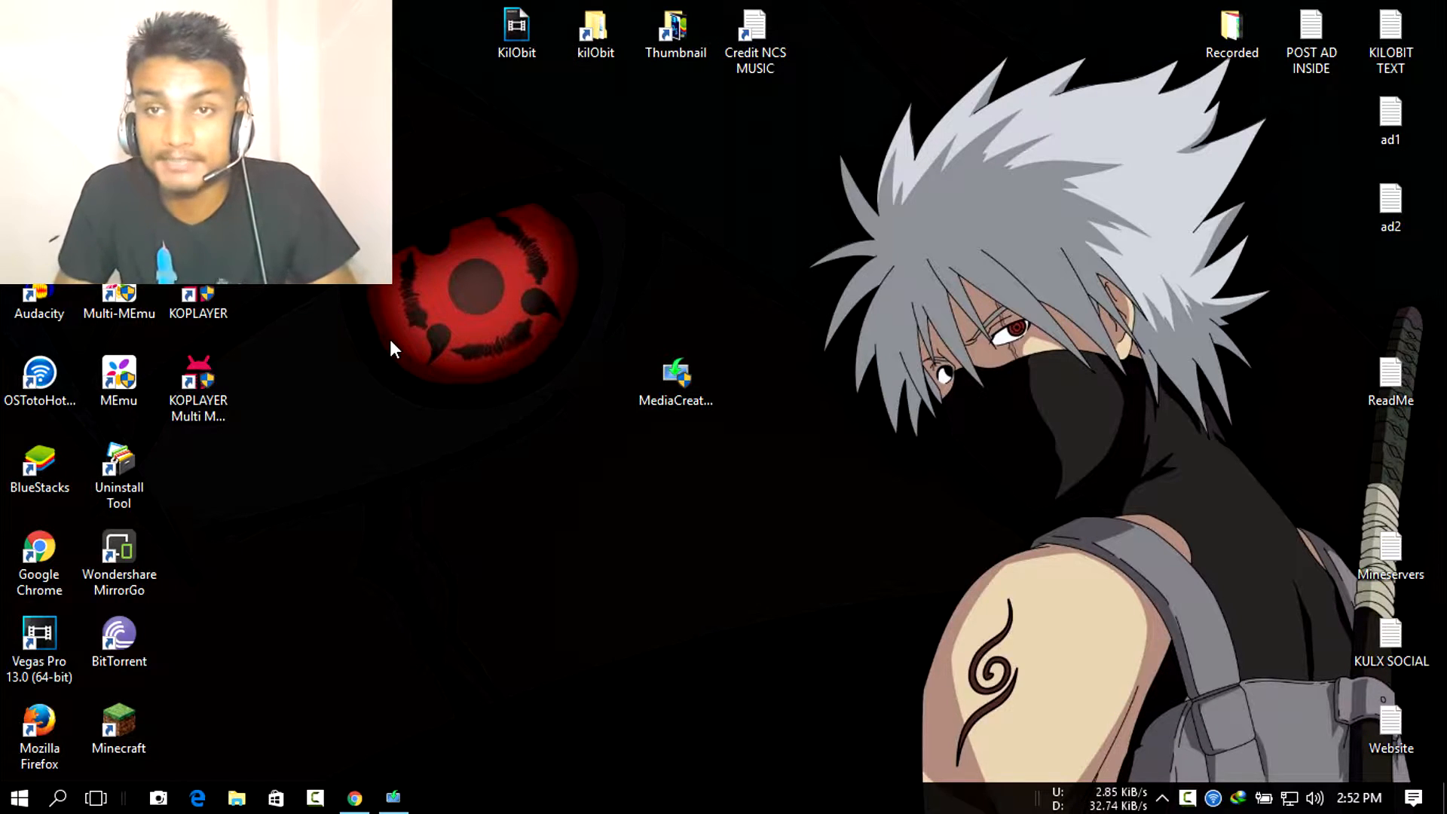
pyautogui.moveTo(375, 473)
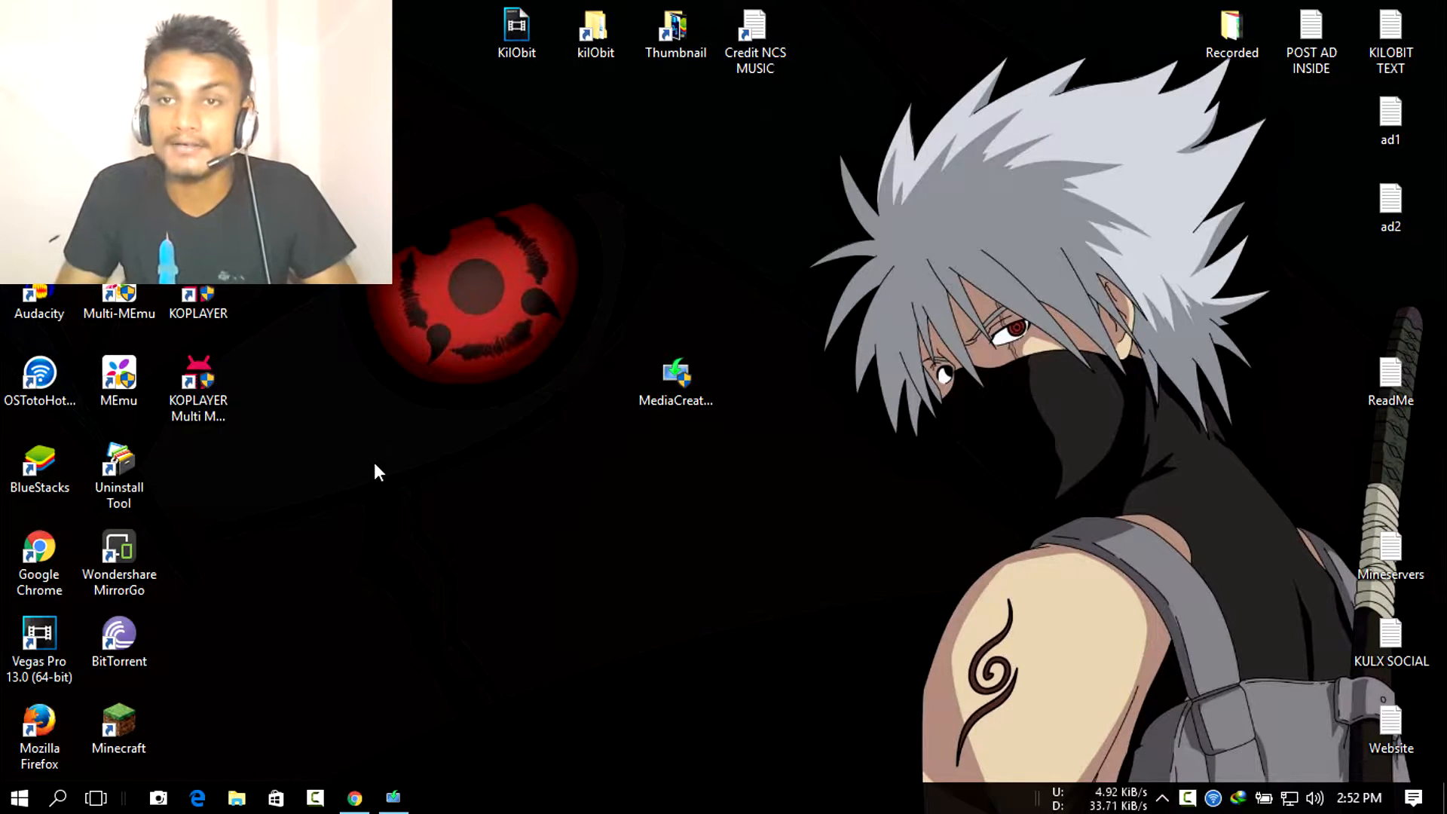
# Step: Tour the new Start menu with its labelled side shortcuts and the Action Center quick actions panel
pyautogui.click(18, 797)
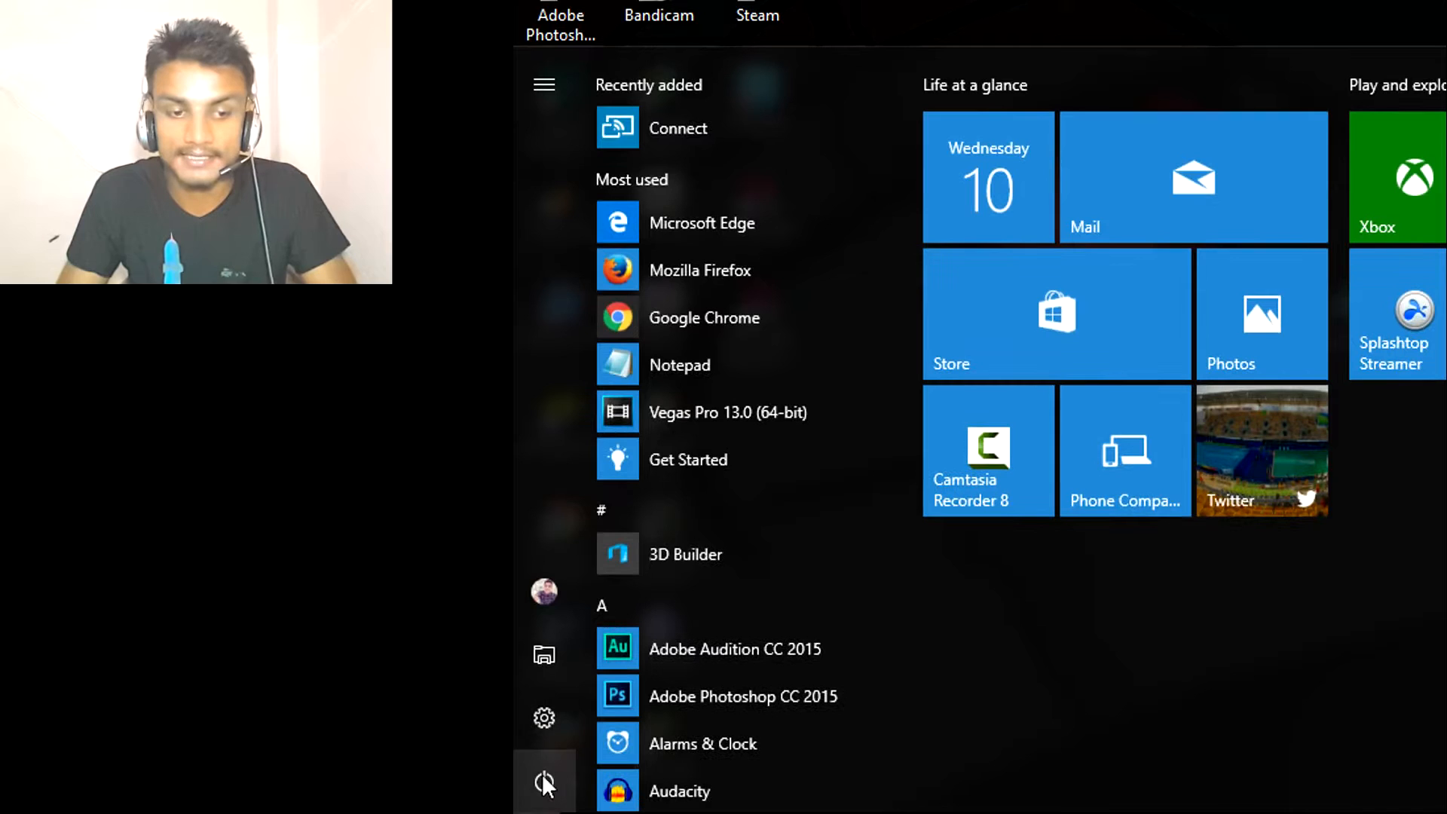
pyautogui.click(543, 84)
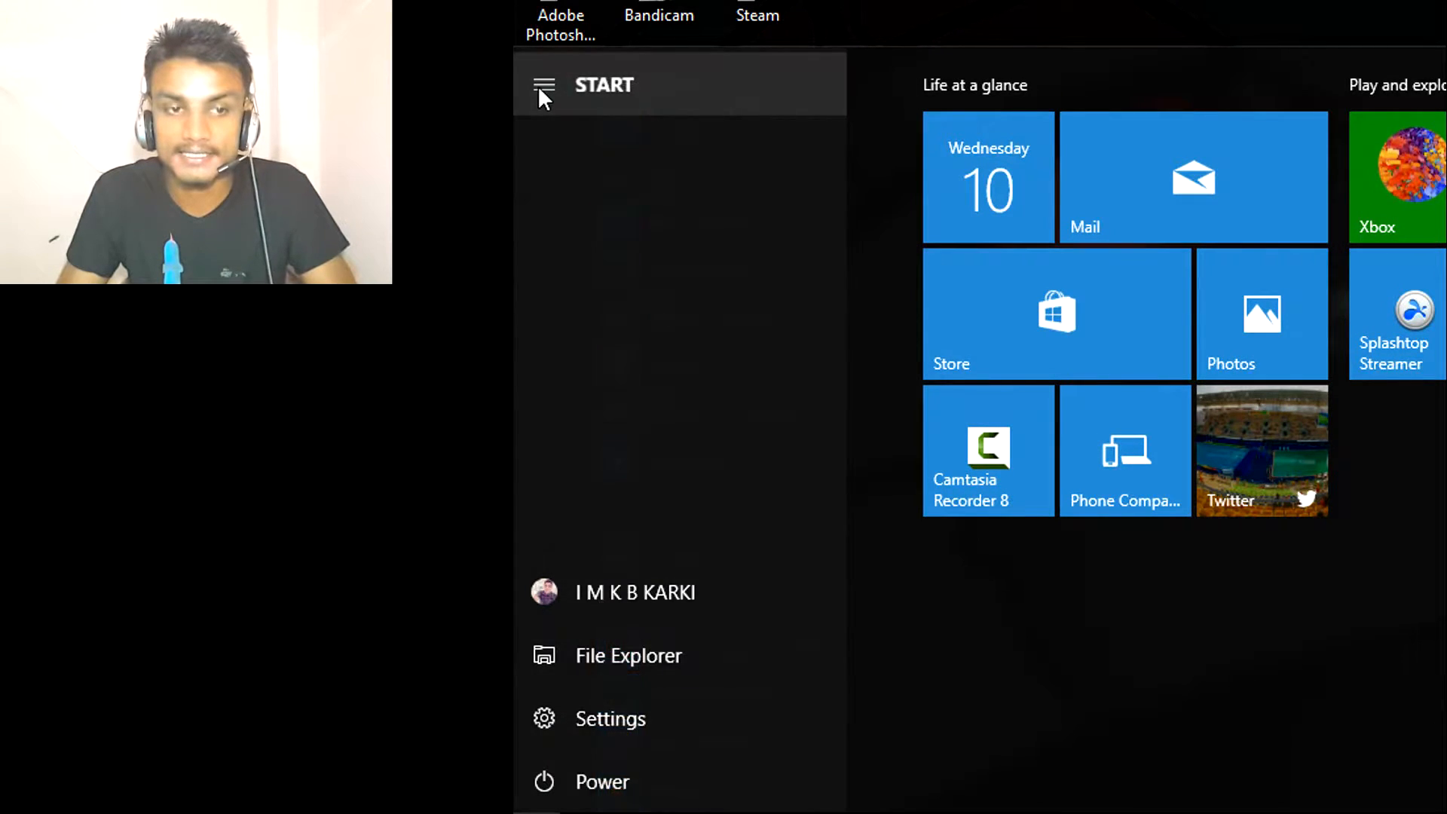
pyautogui.click(543, 85)
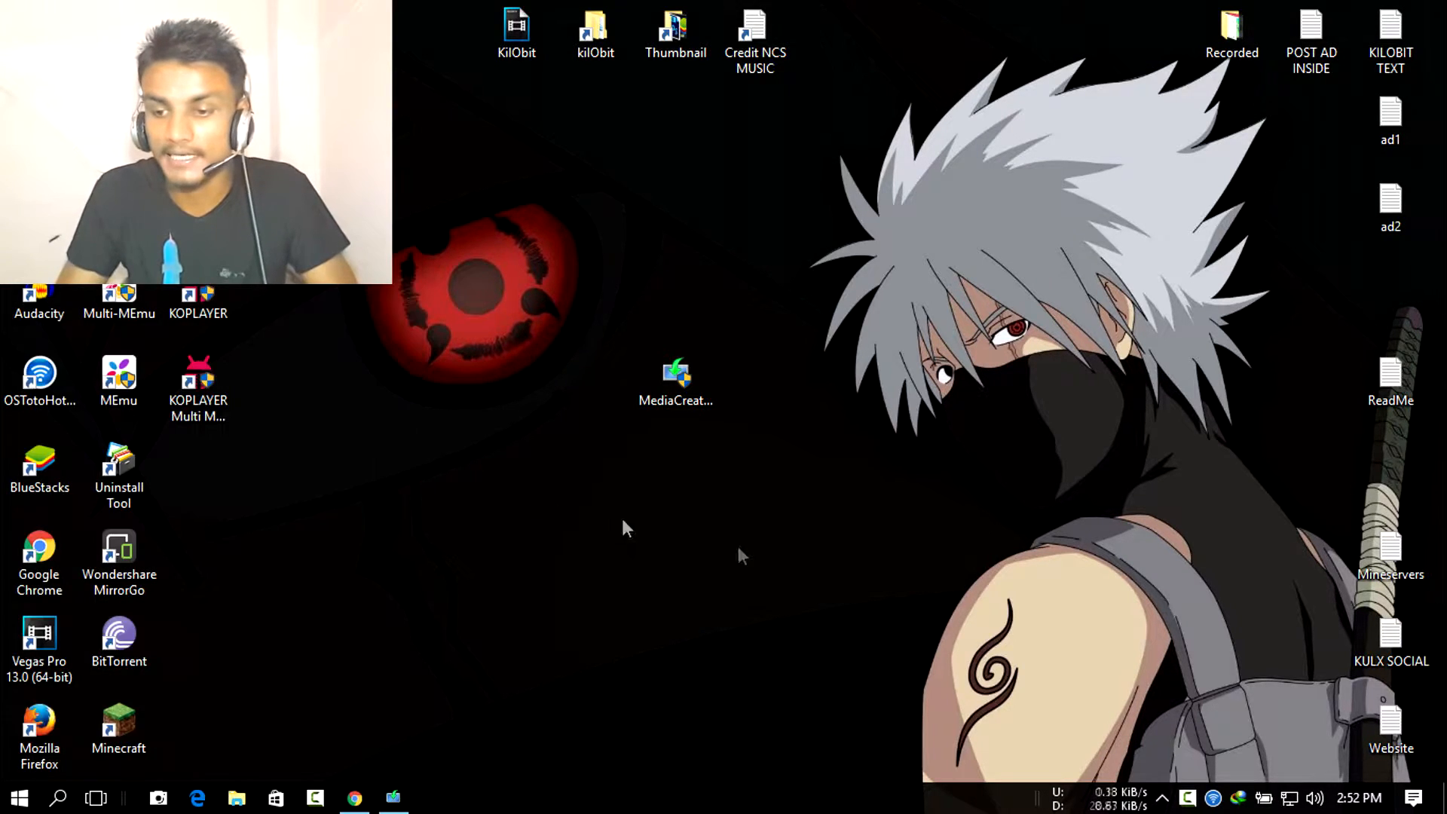
pyautogui.click(1416, 798)
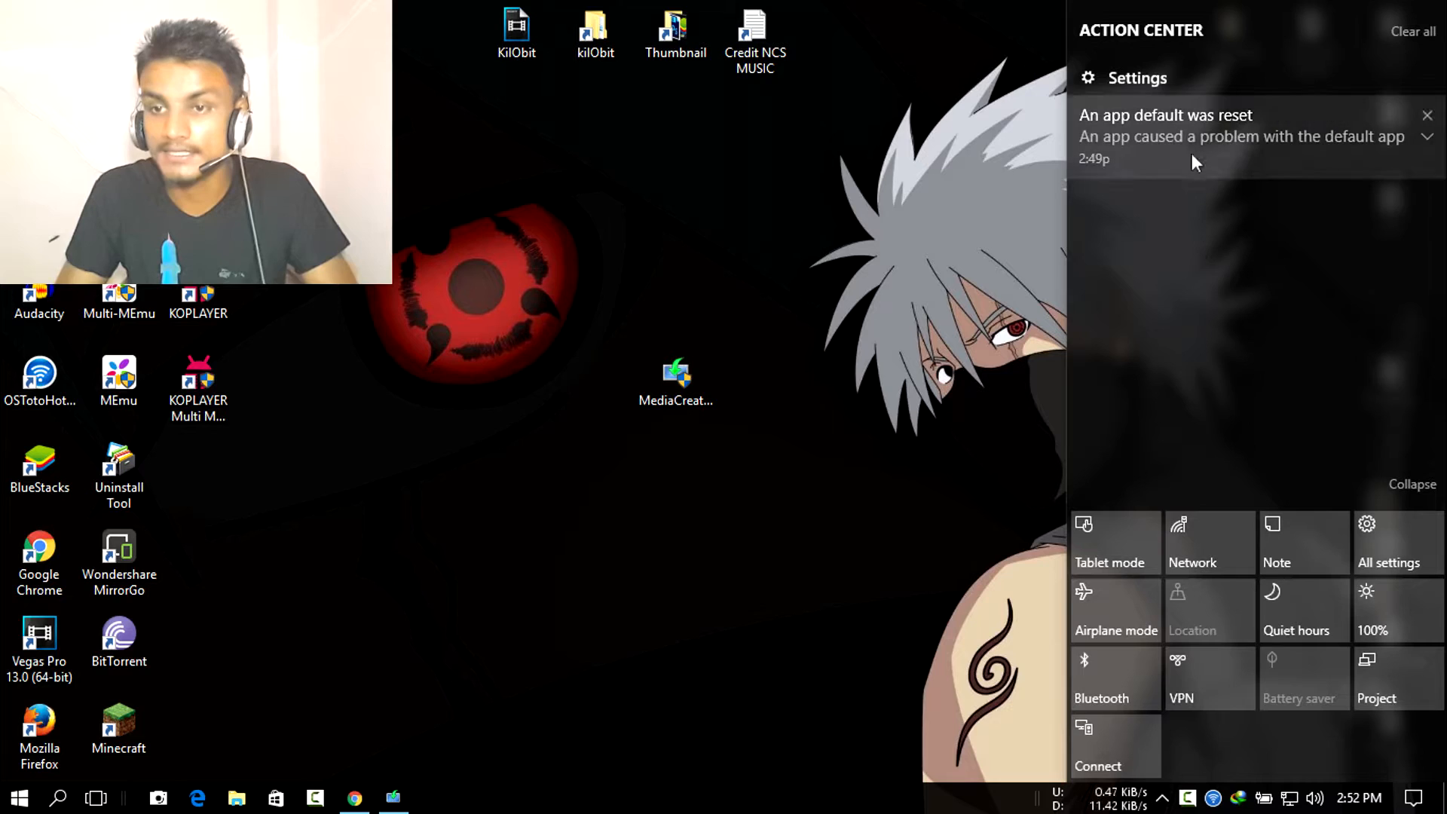
pyautogui.moveTo(1417, 65)
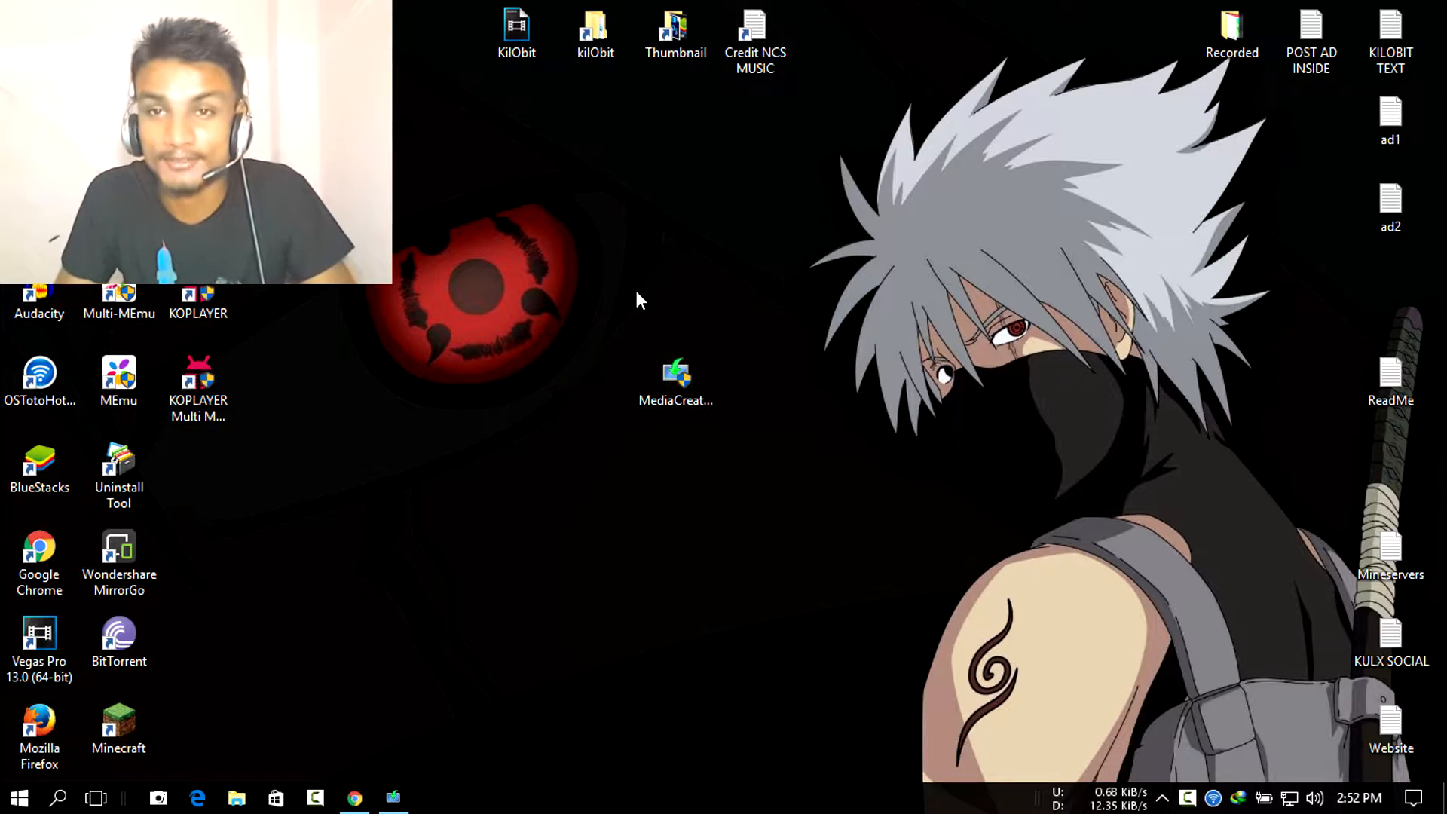
pyautogui.moveTo(505, 380)
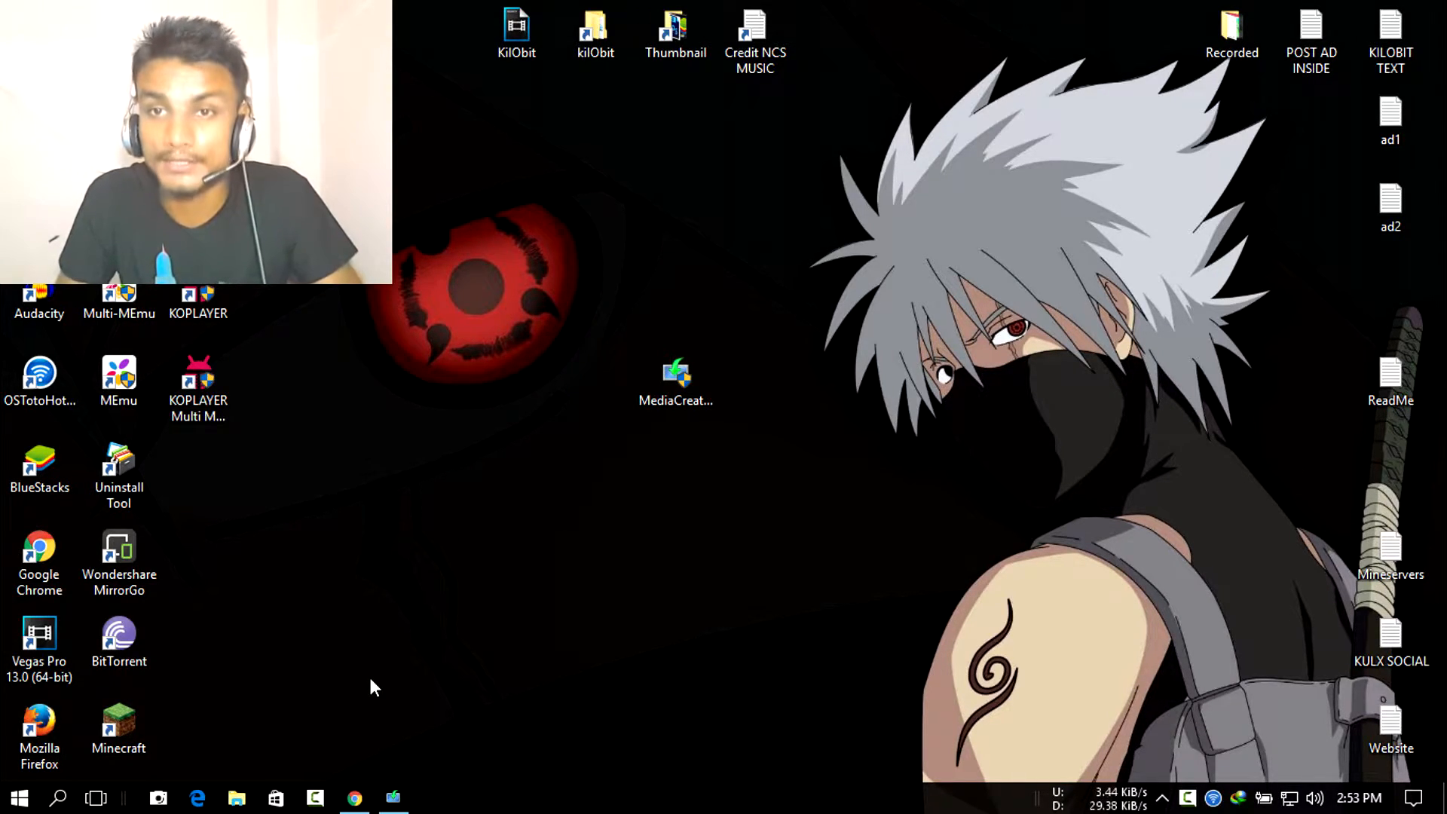
# Step: Bring up Microsoft's Download Windows 10 page in Chrome at the Update now section
pyautogui.click(354, 798)
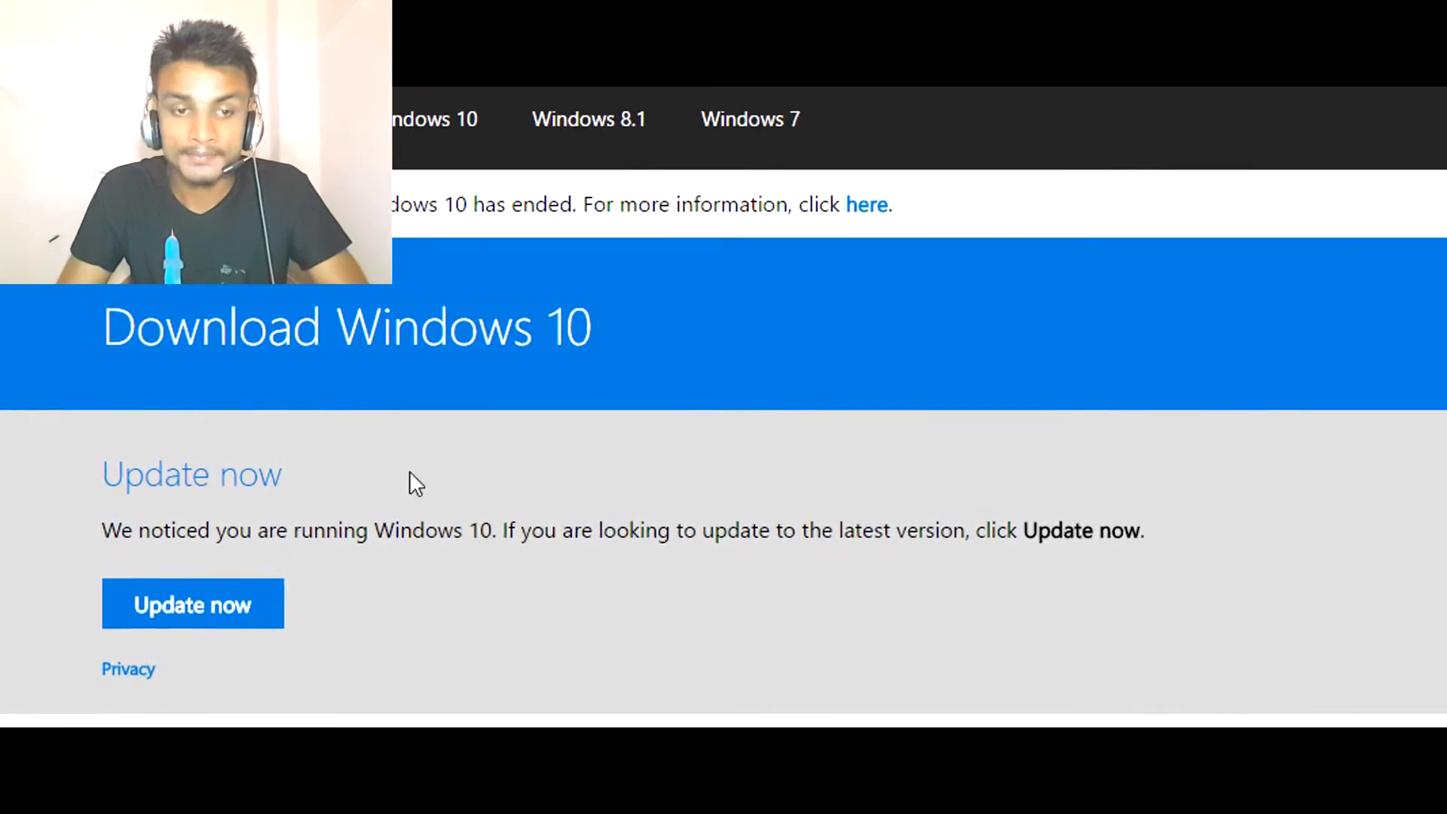
pyautogui.scroll(-3)
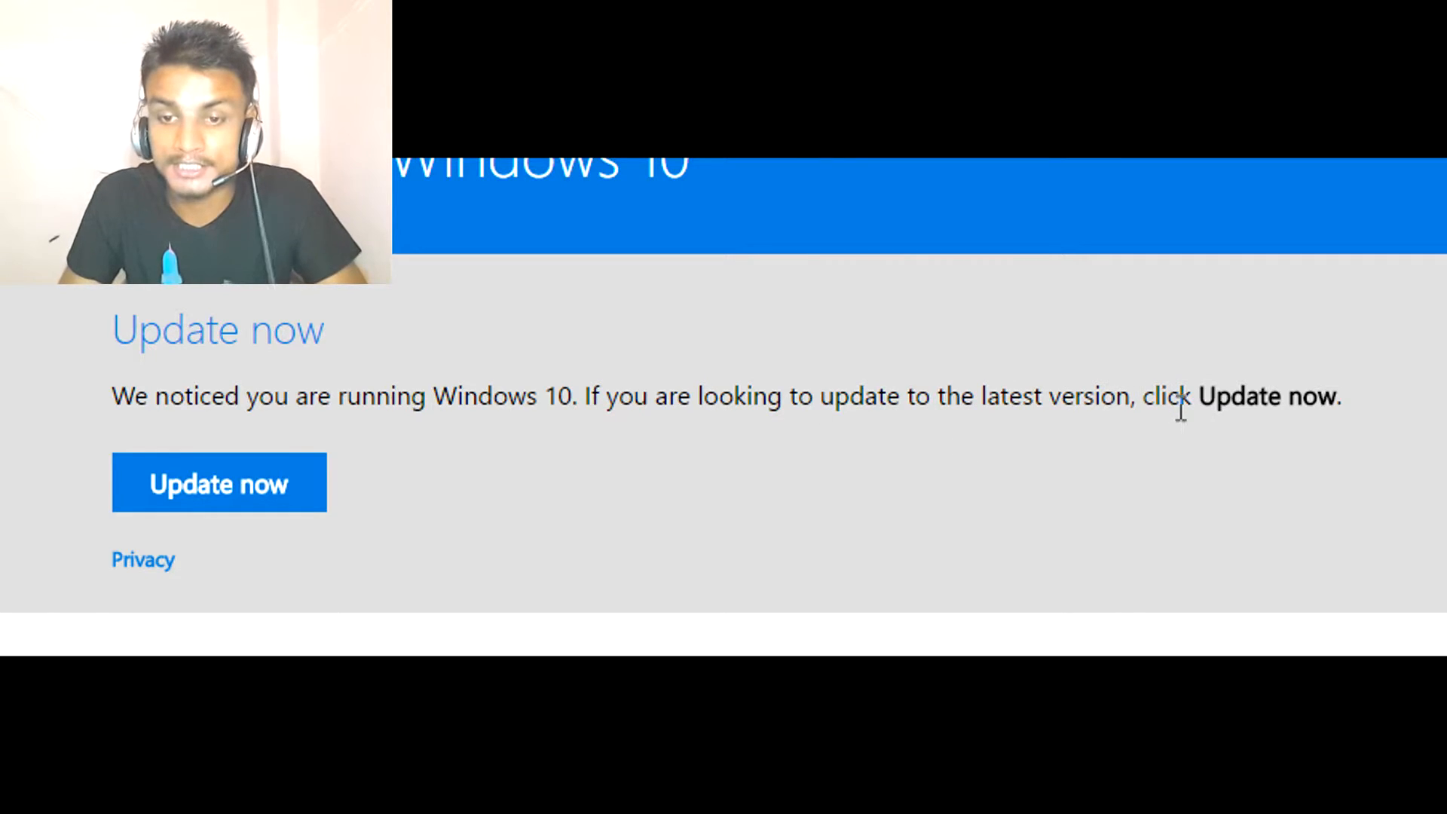
pyautogui.moveTo(1307, 402)
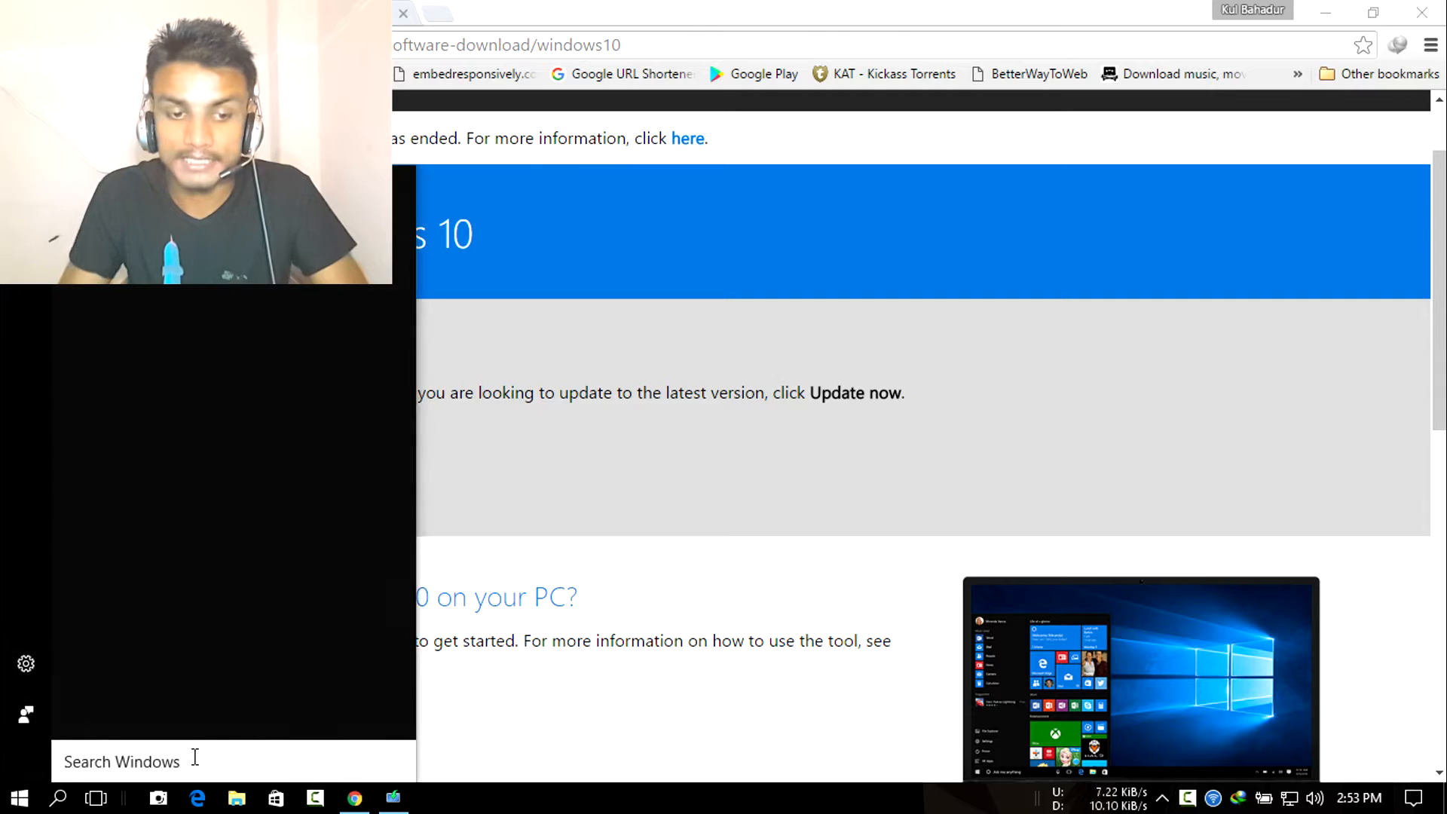
# Step: Search 'update' to show Windows Update's status in Settings, then return to the download page
pyautogui.write('up')
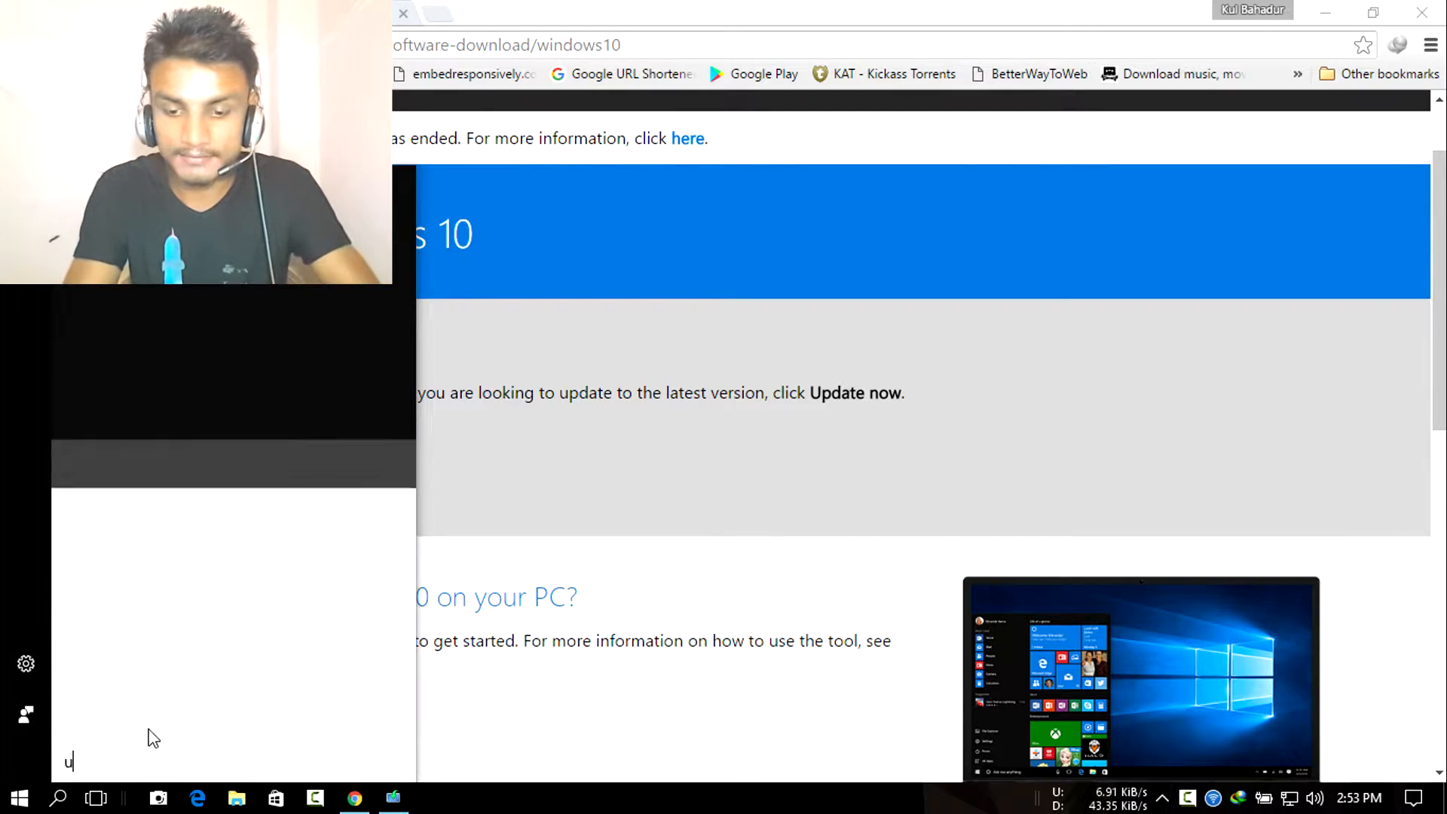
pyautogui.write('pdate')
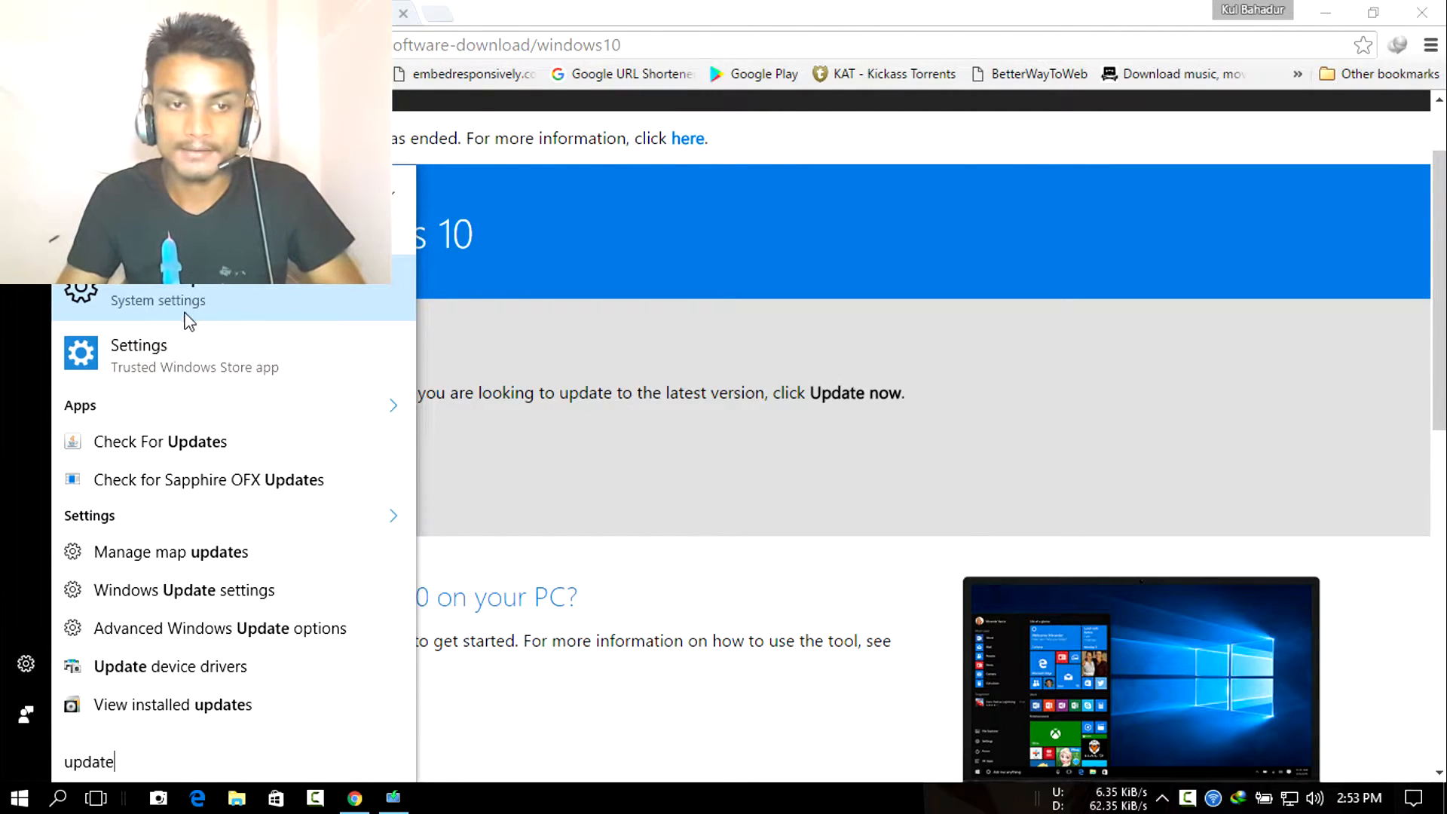
pyautogui.click(184, 590)
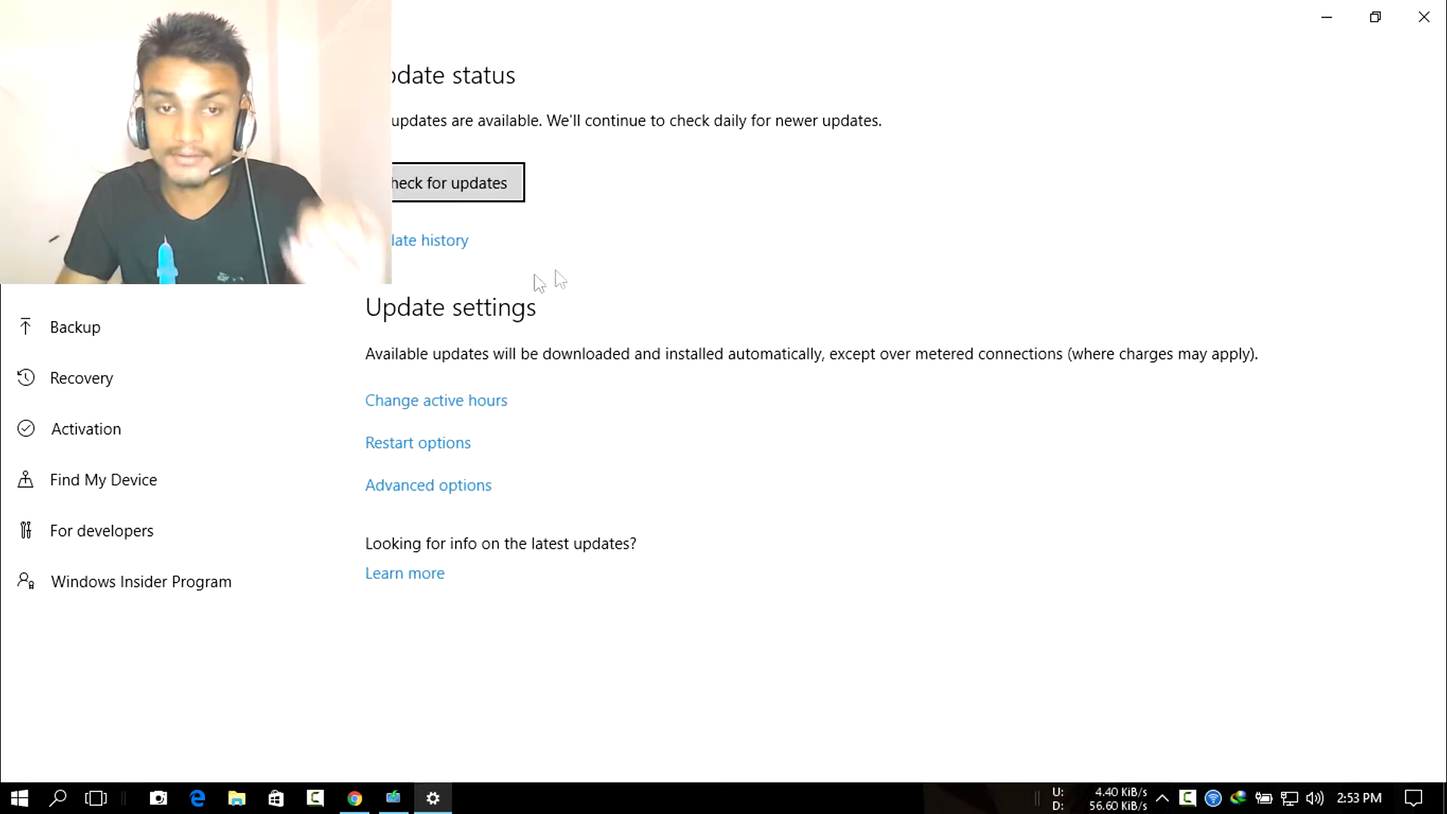
pyautogui.moveTo(445, 251)
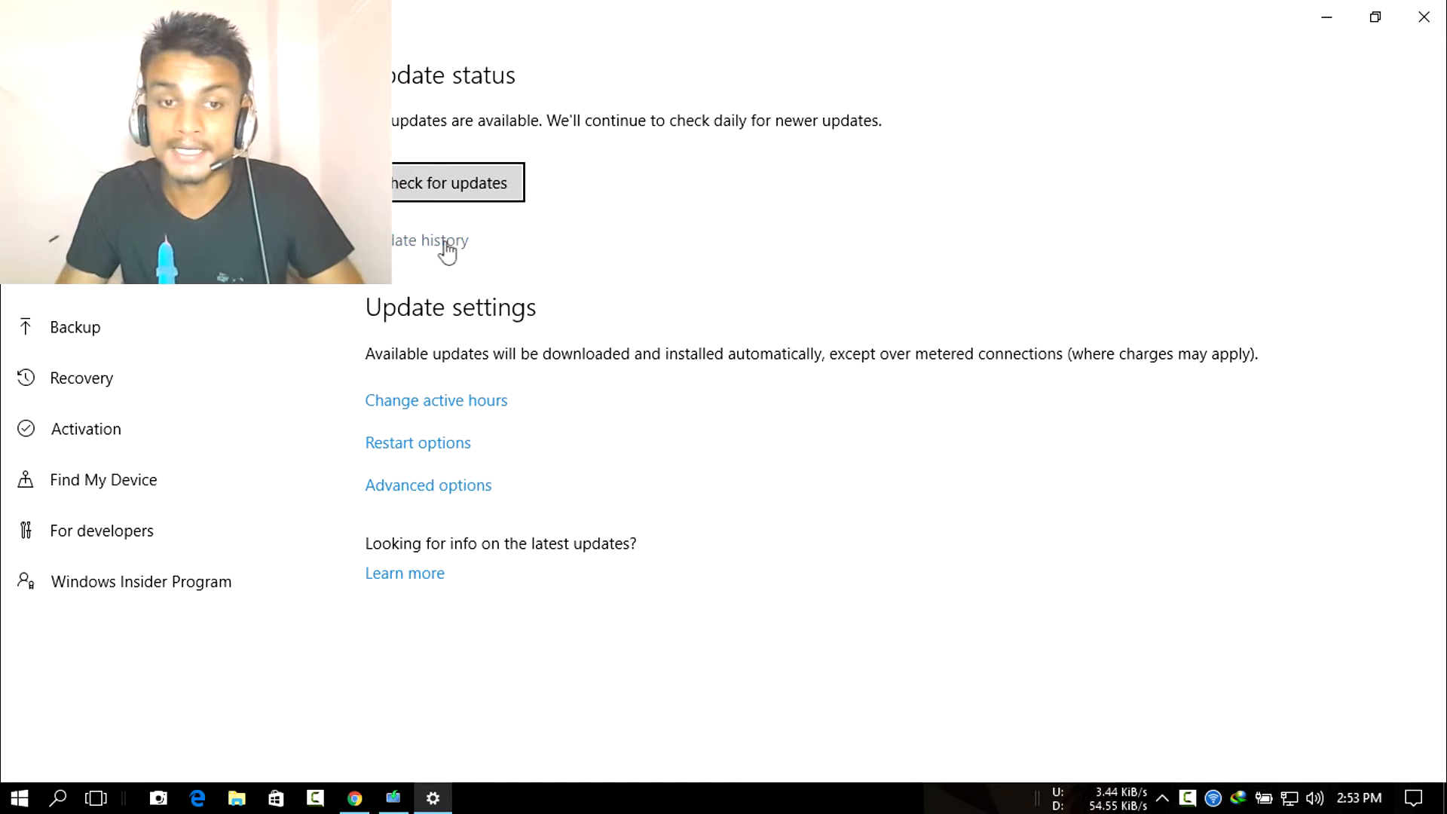
pyautogui.moveTo(898, 9)
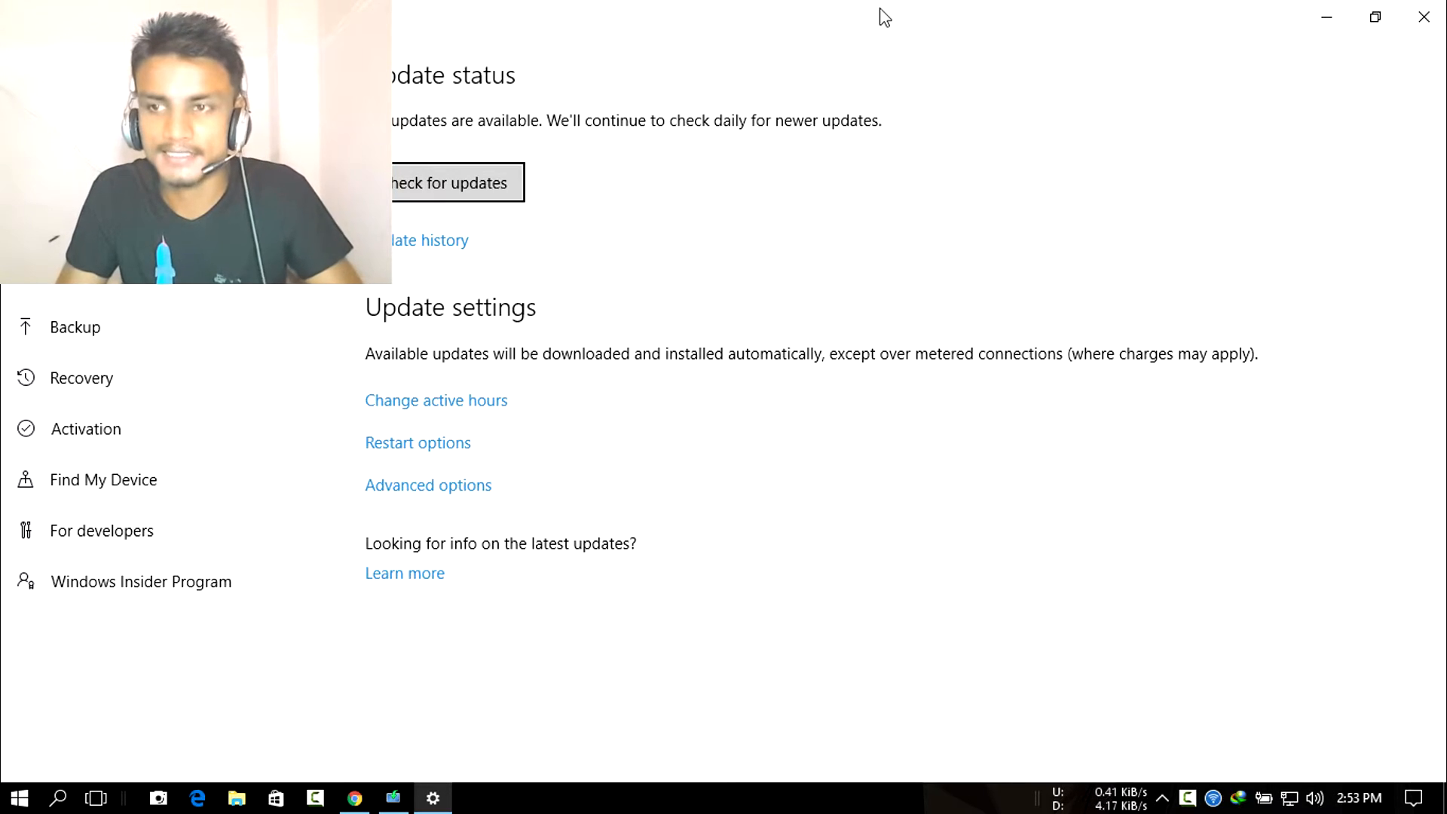
pyautogui.click(354, 798)
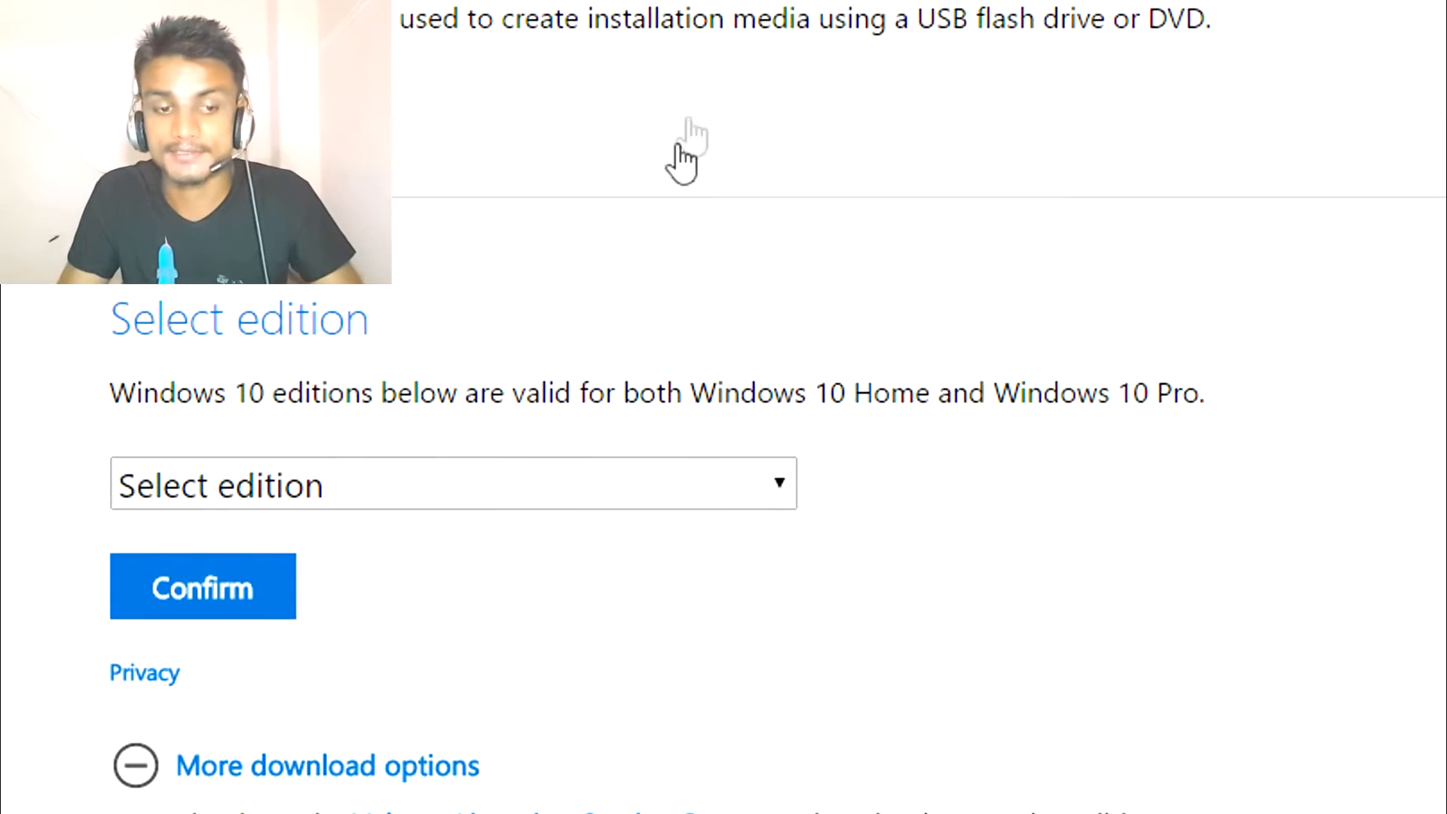
# Step: Select Windows 10 from the Select edition dropdown on the ISO download page
pyautogui.click(453, 485)
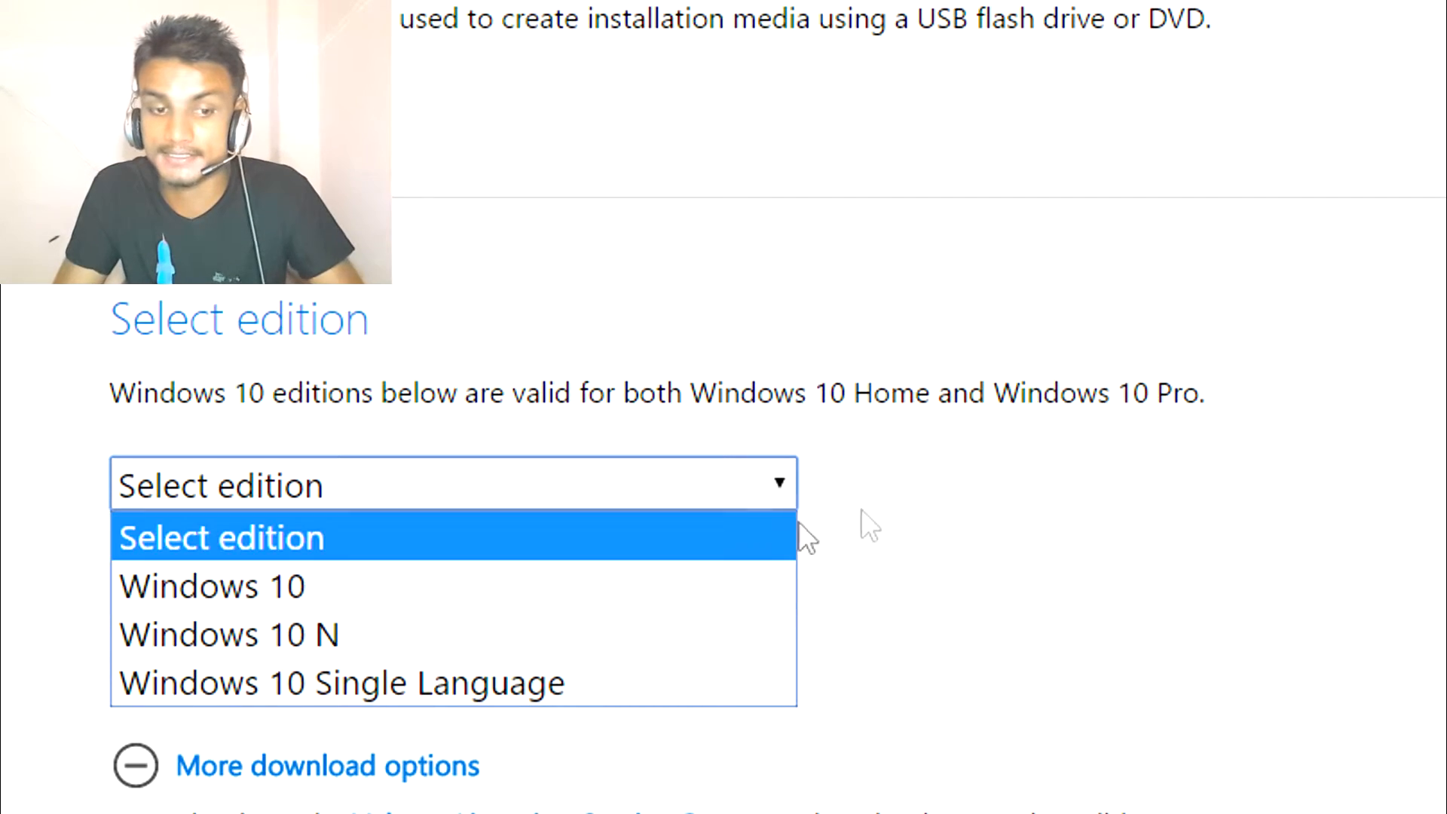
pyautogui.click(213, 585)
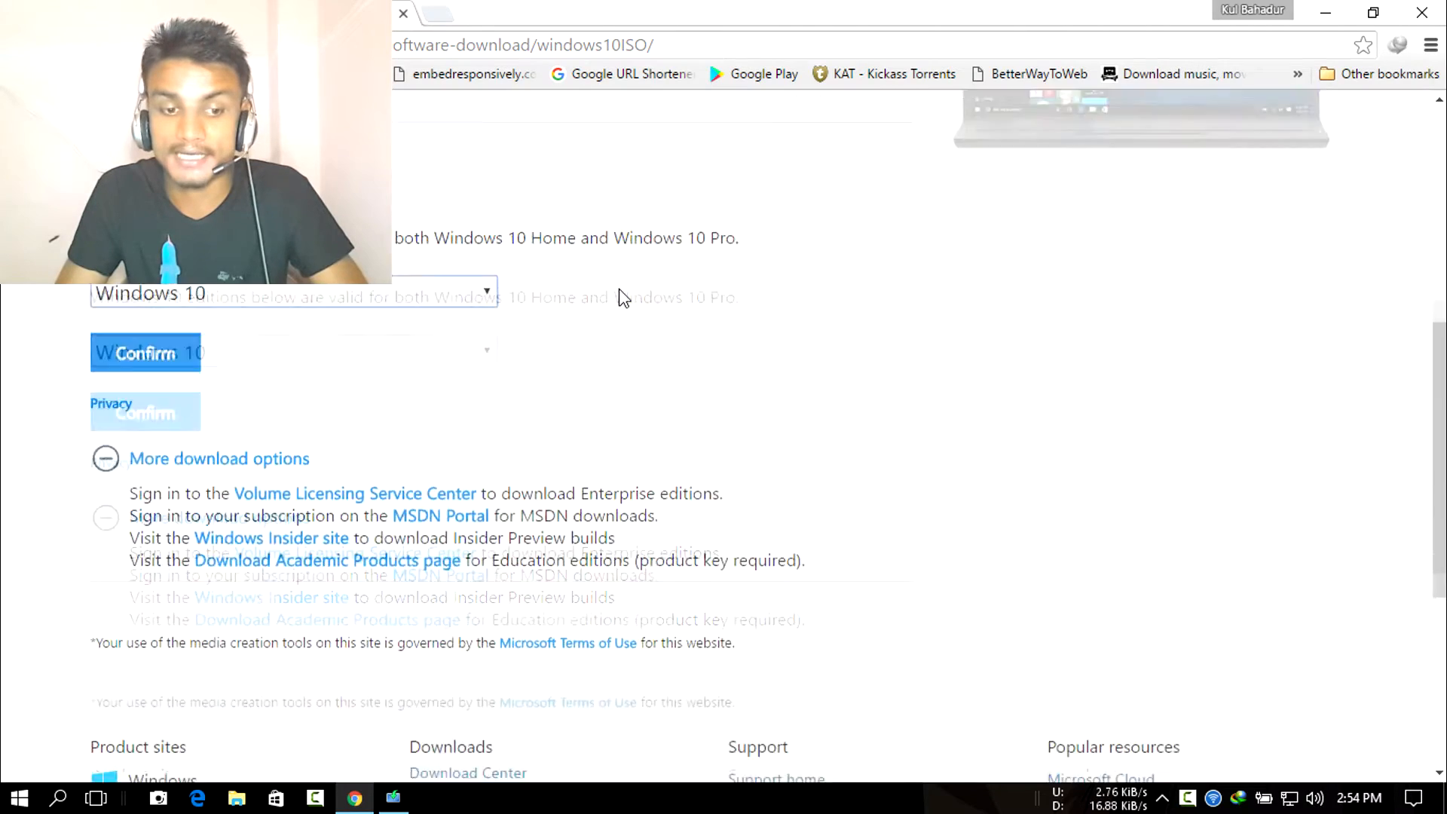
pyautogui.scroll(3)
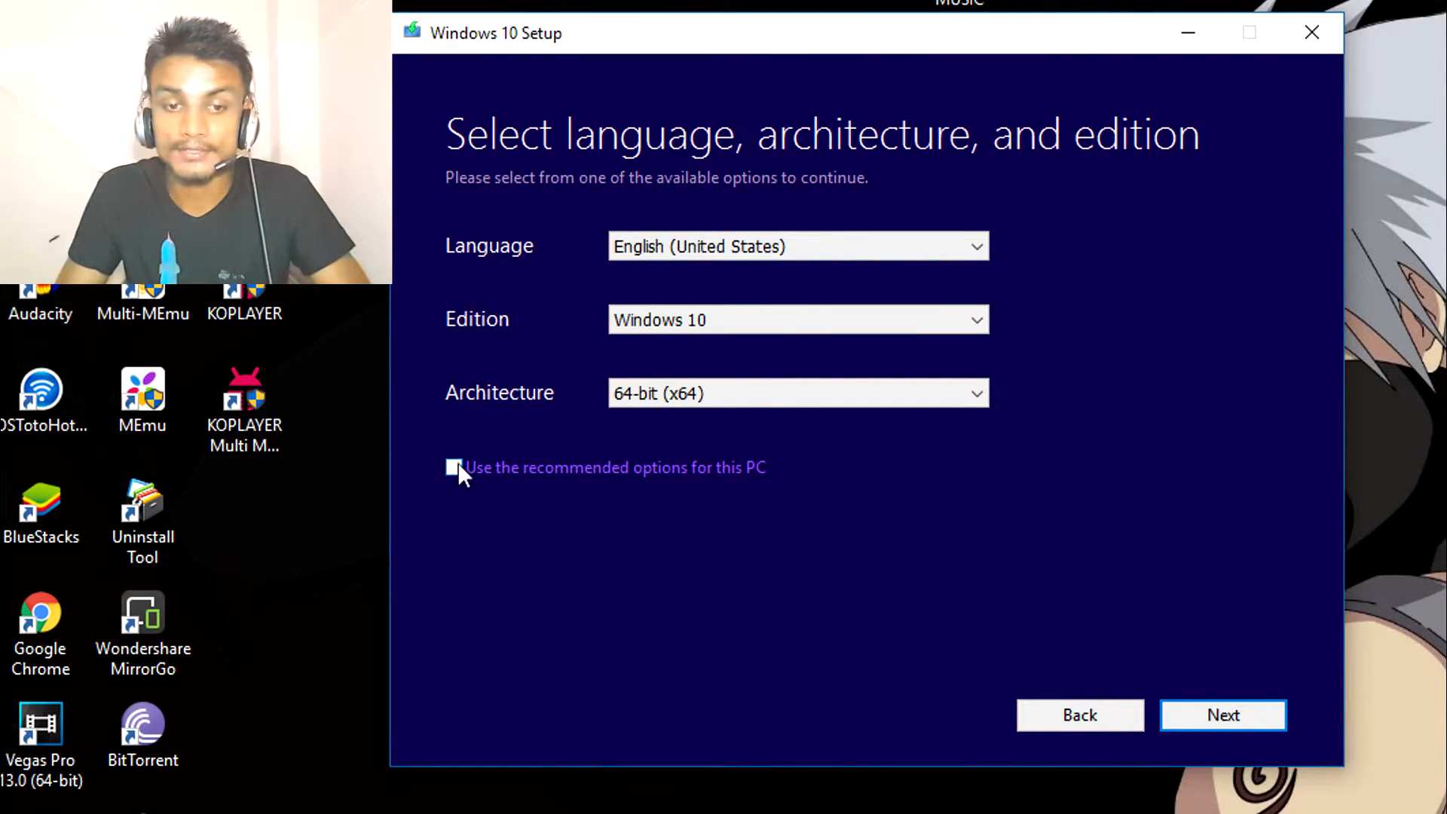
pyautogui.click(453, 468)
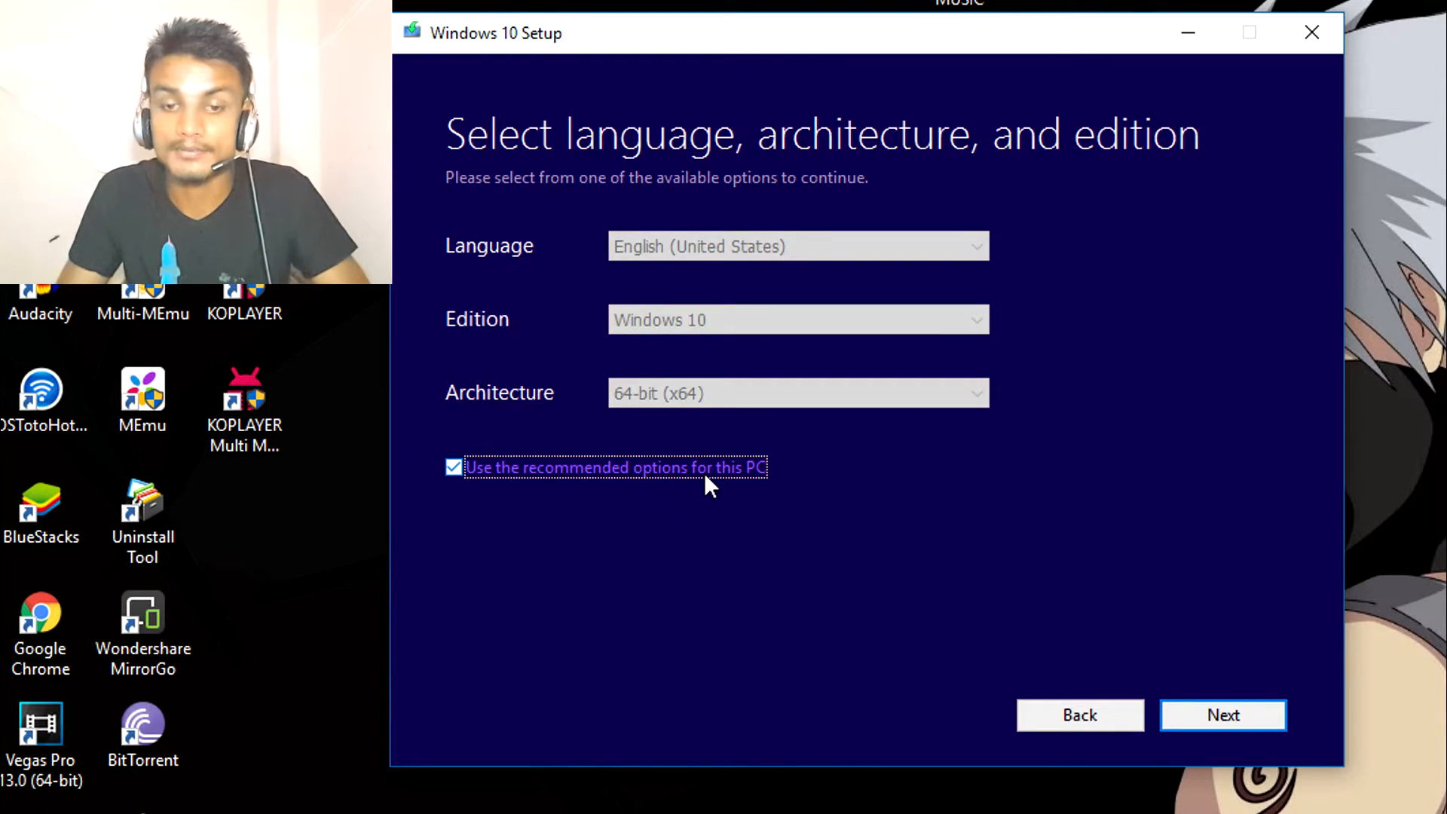
pyautogui.click(454, 467)
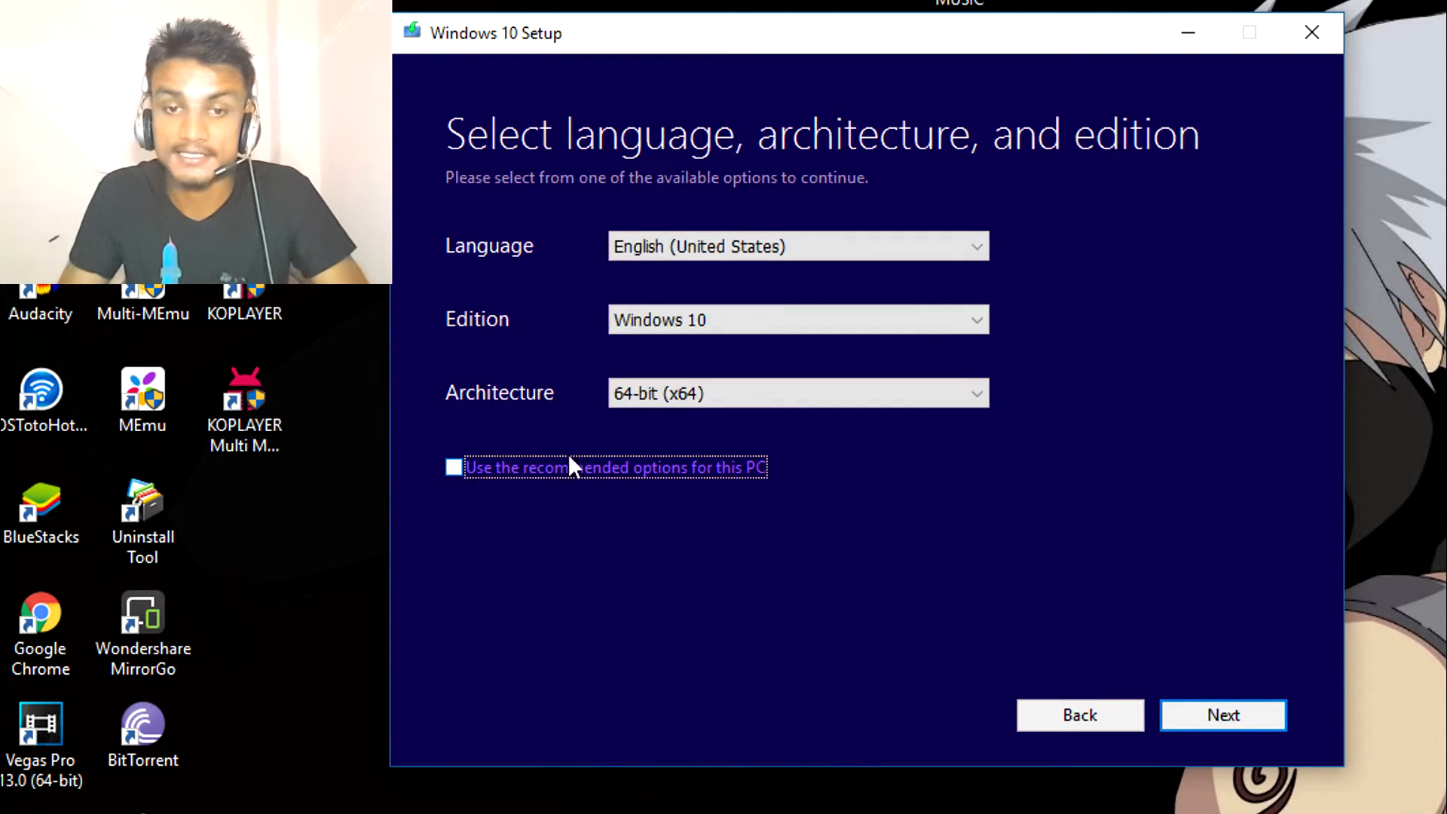
pyautogui.click(796, 319)
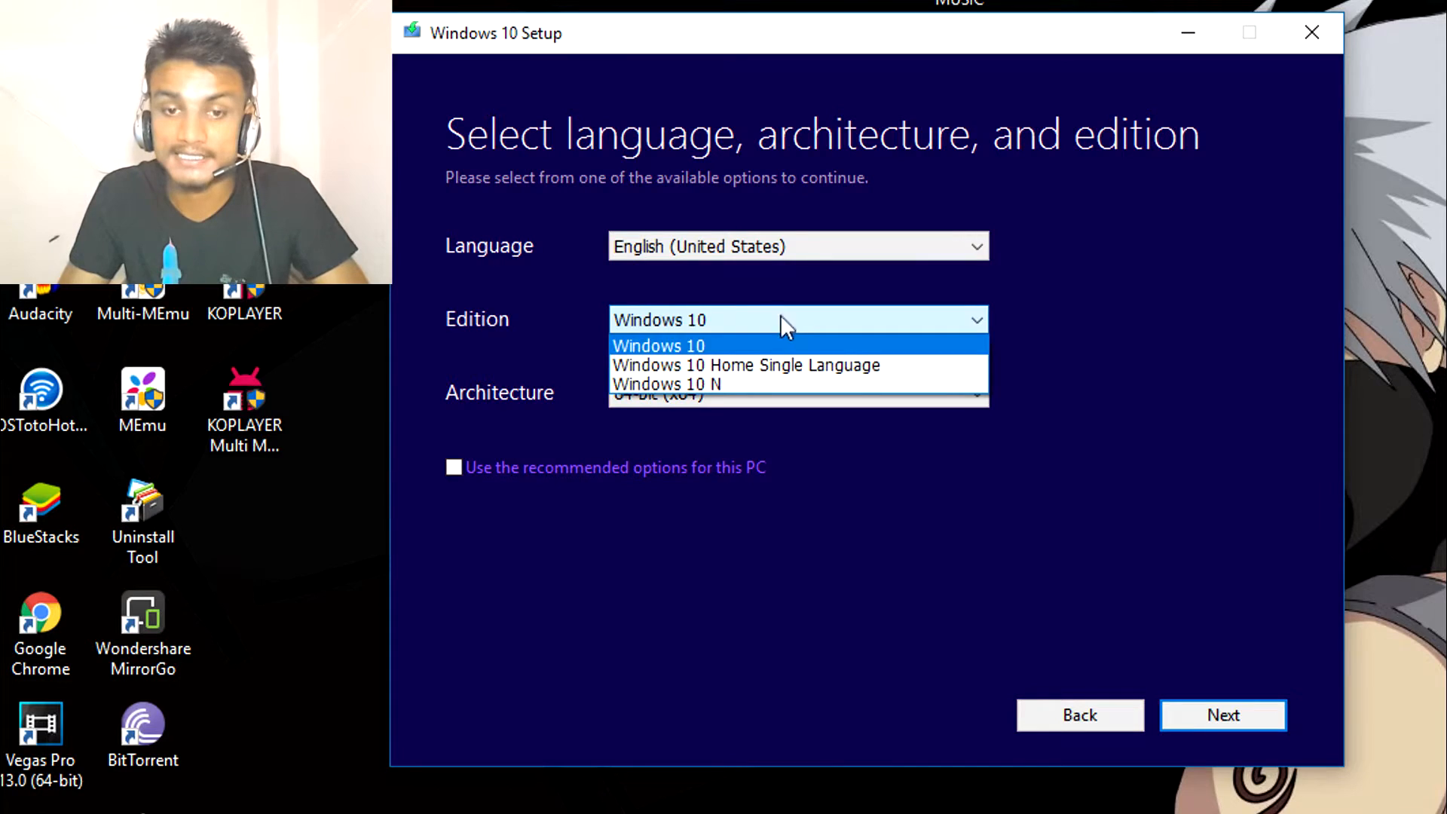
pyautogui.moveTo(666, 333)
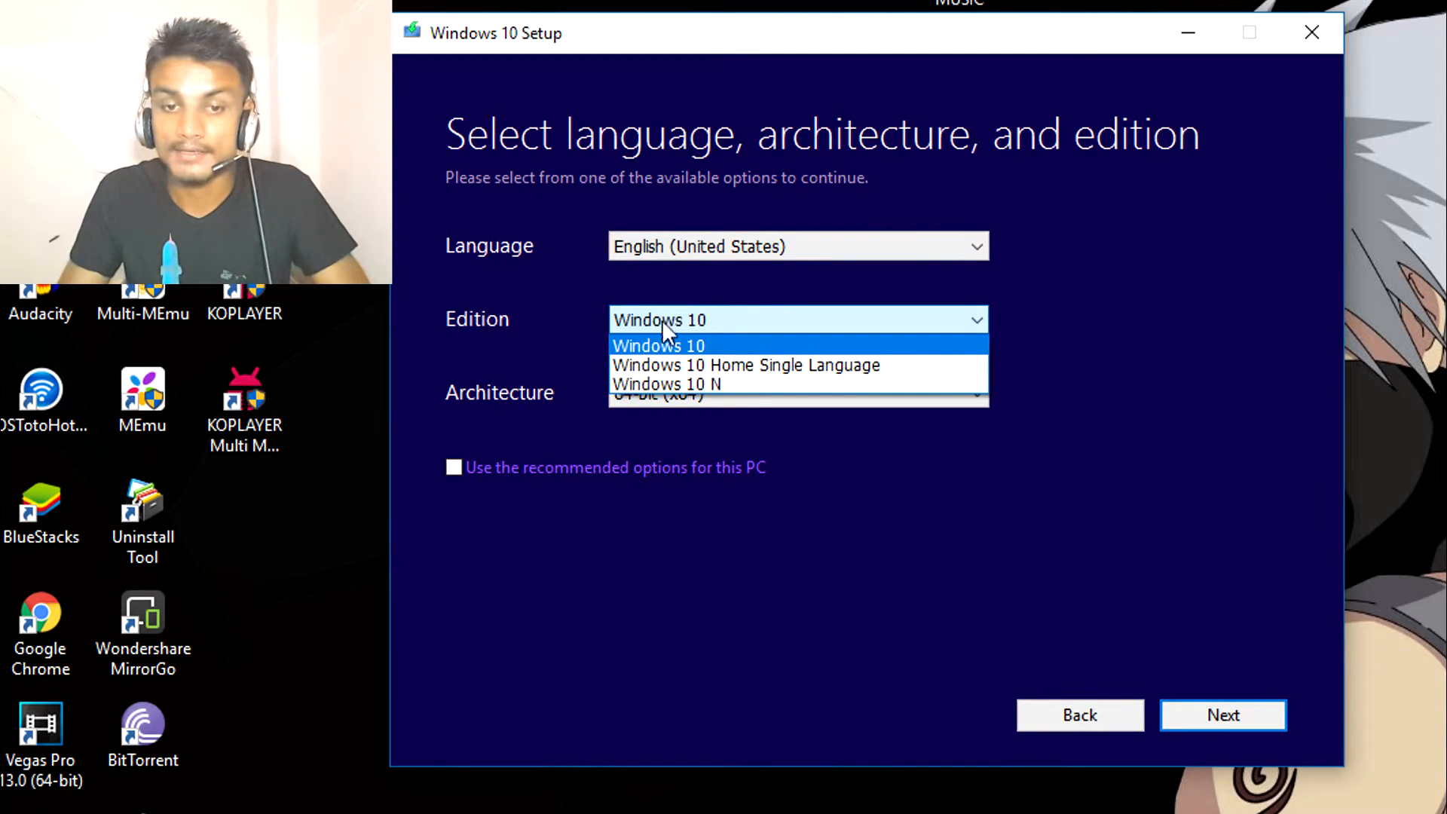
pyautogui.click(658, 346)
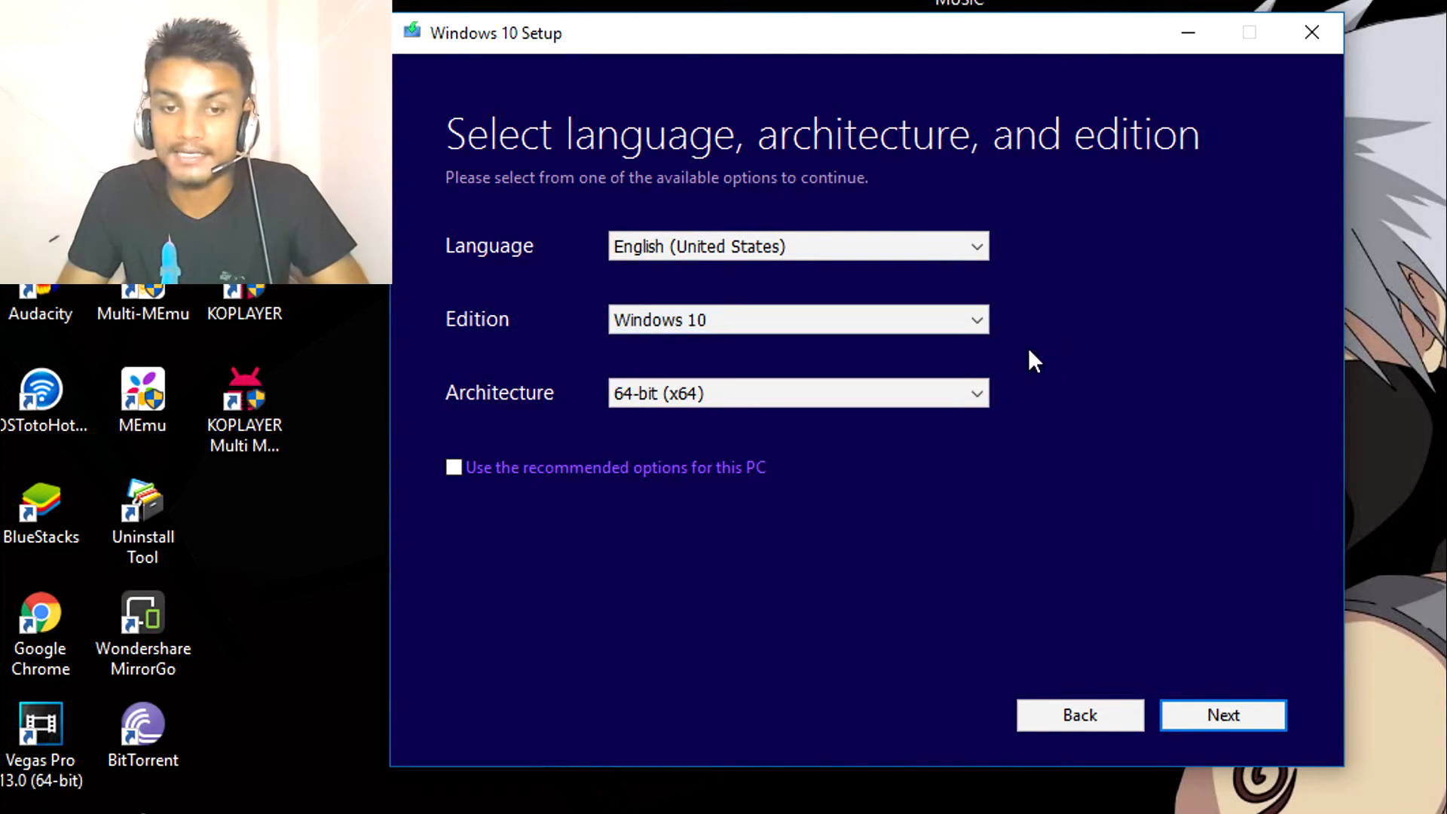
pyautogui.click(797, 392)
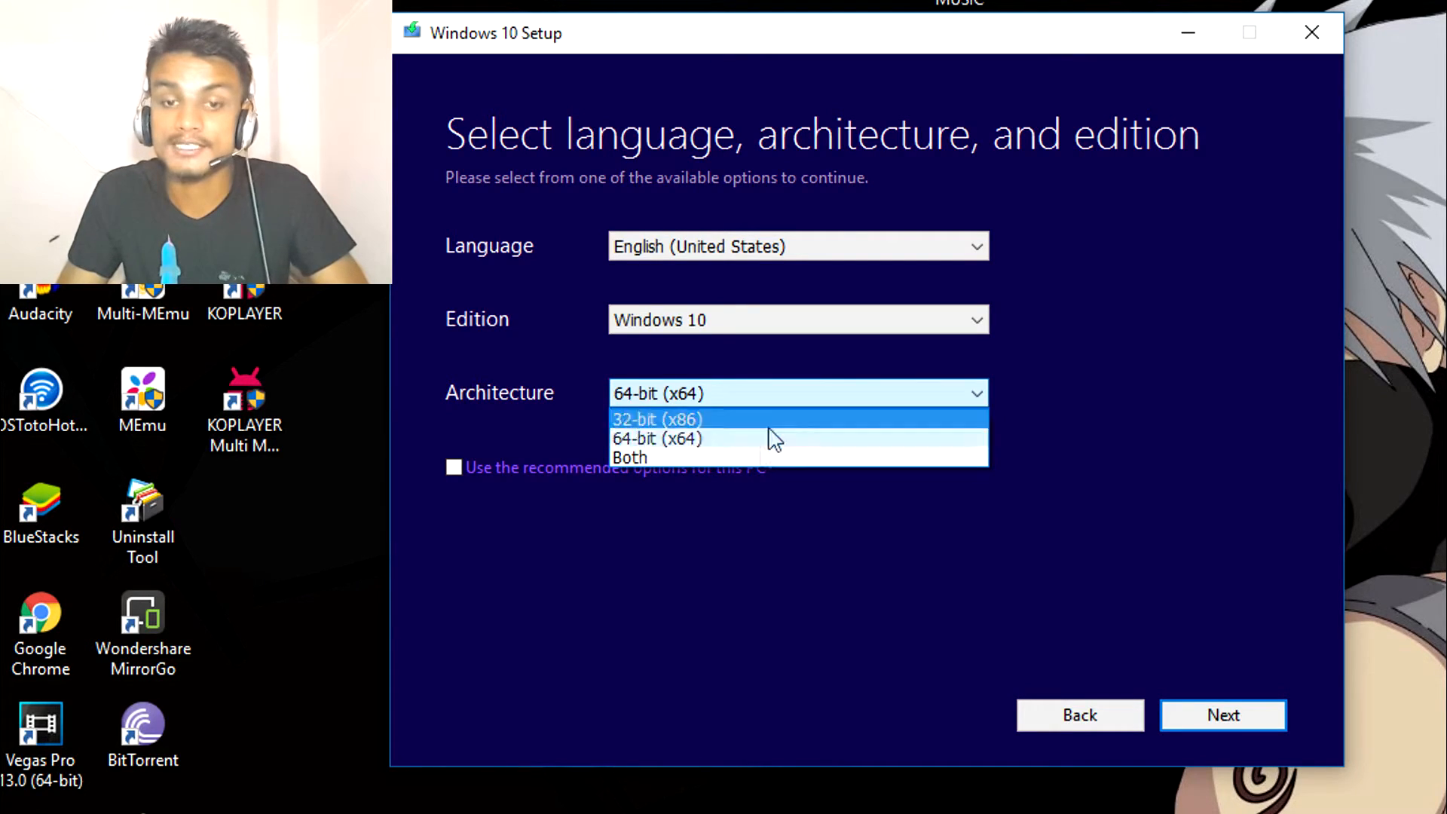
pyautogui.moveTo(771, 444)
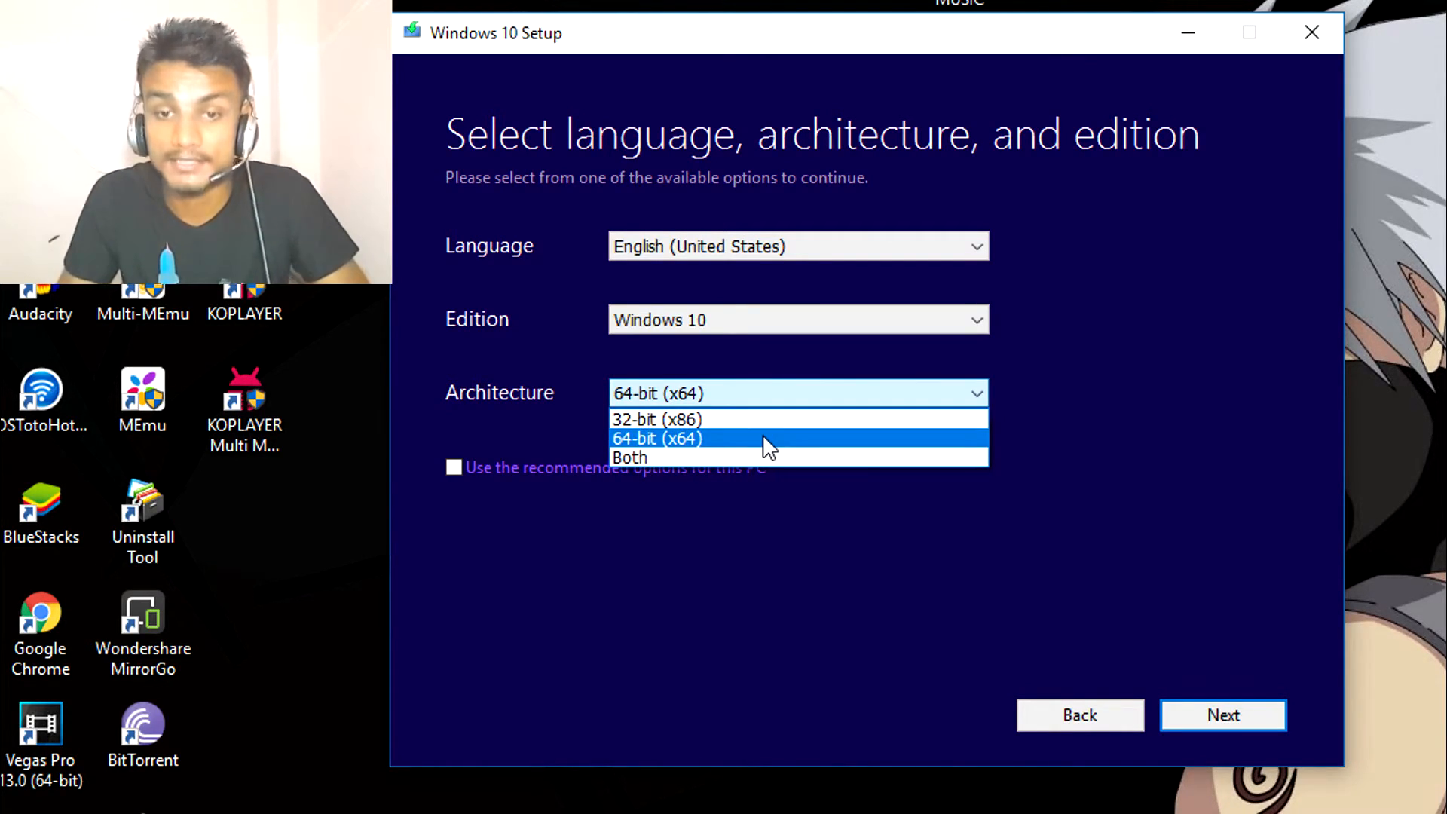
pyautogui.click(657, 439)
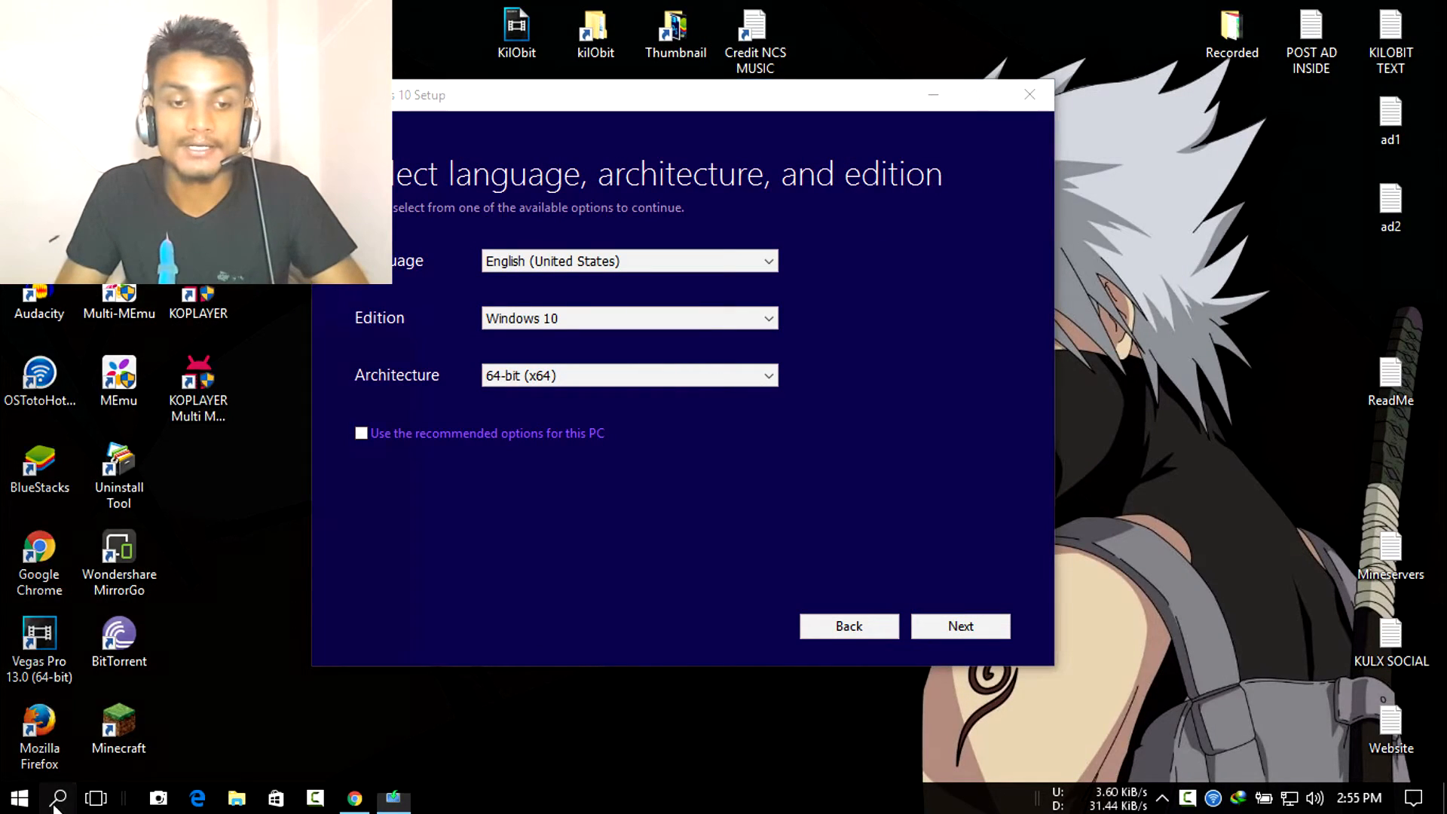
# Step: Use taskbar search to return to the Windows 10 software download page in Chrome
pyautogui.click(58, 797)
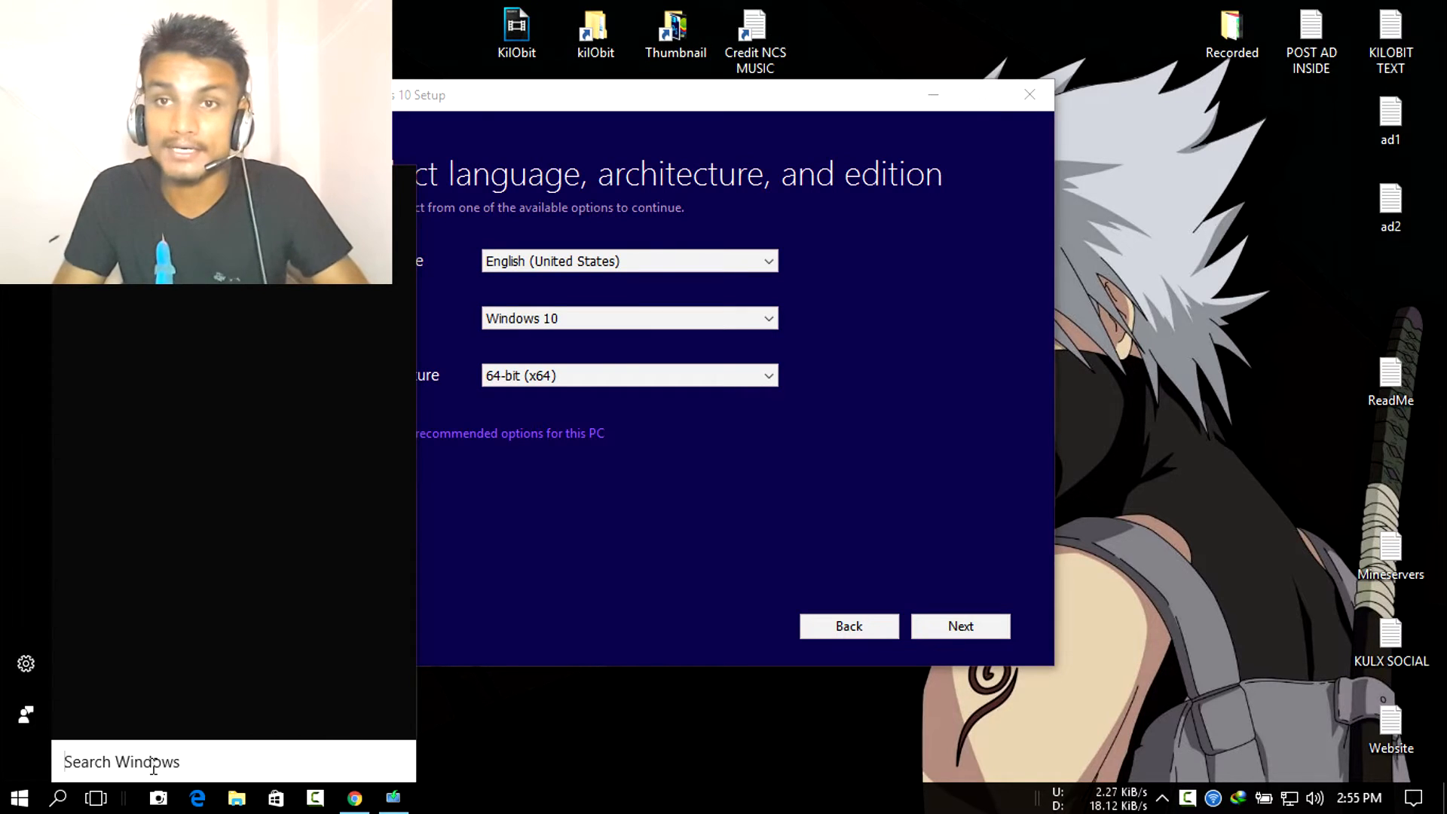
pyautogui.click(18, 797)
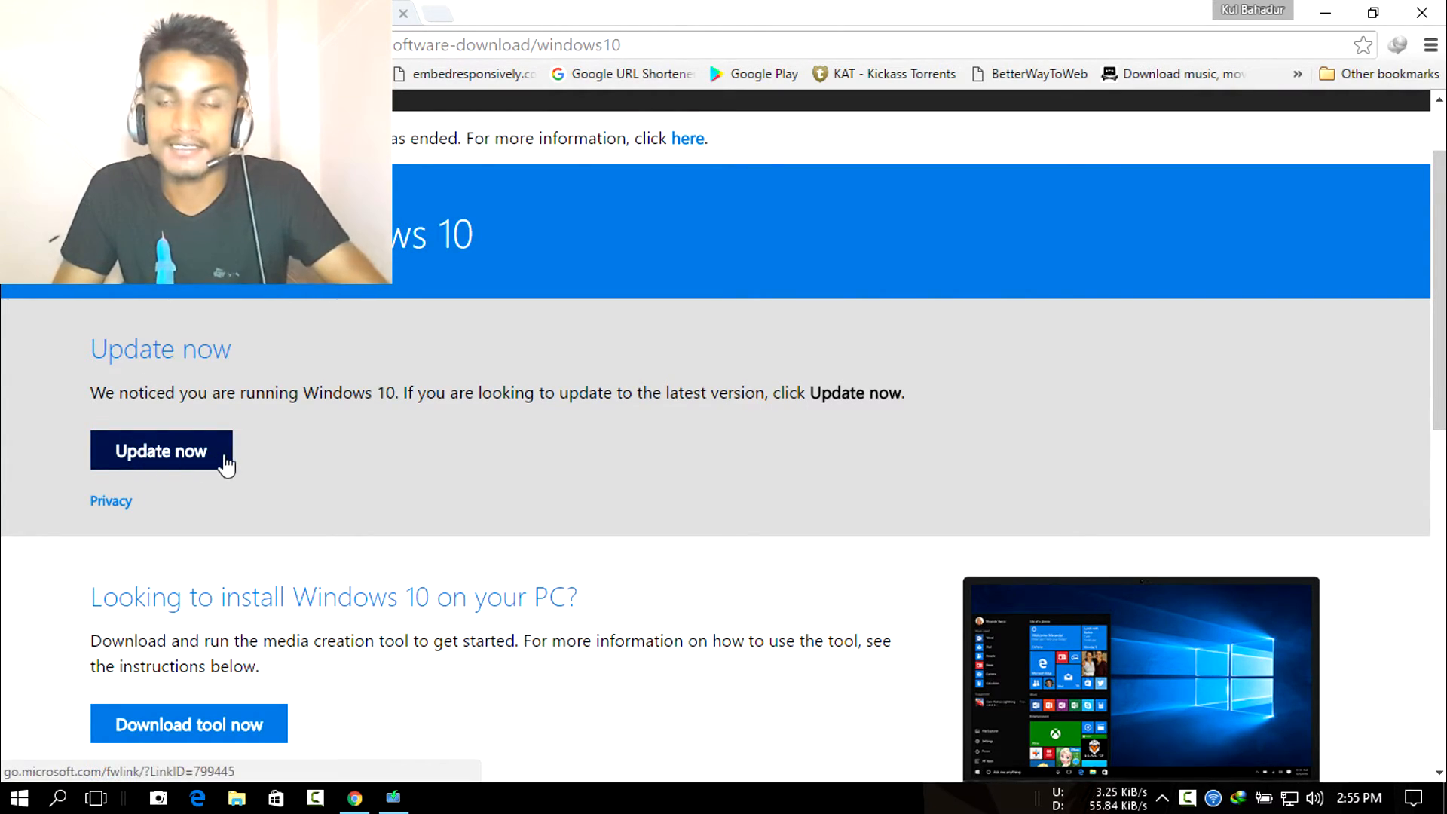
pyautogui.moveTo(542, 340)
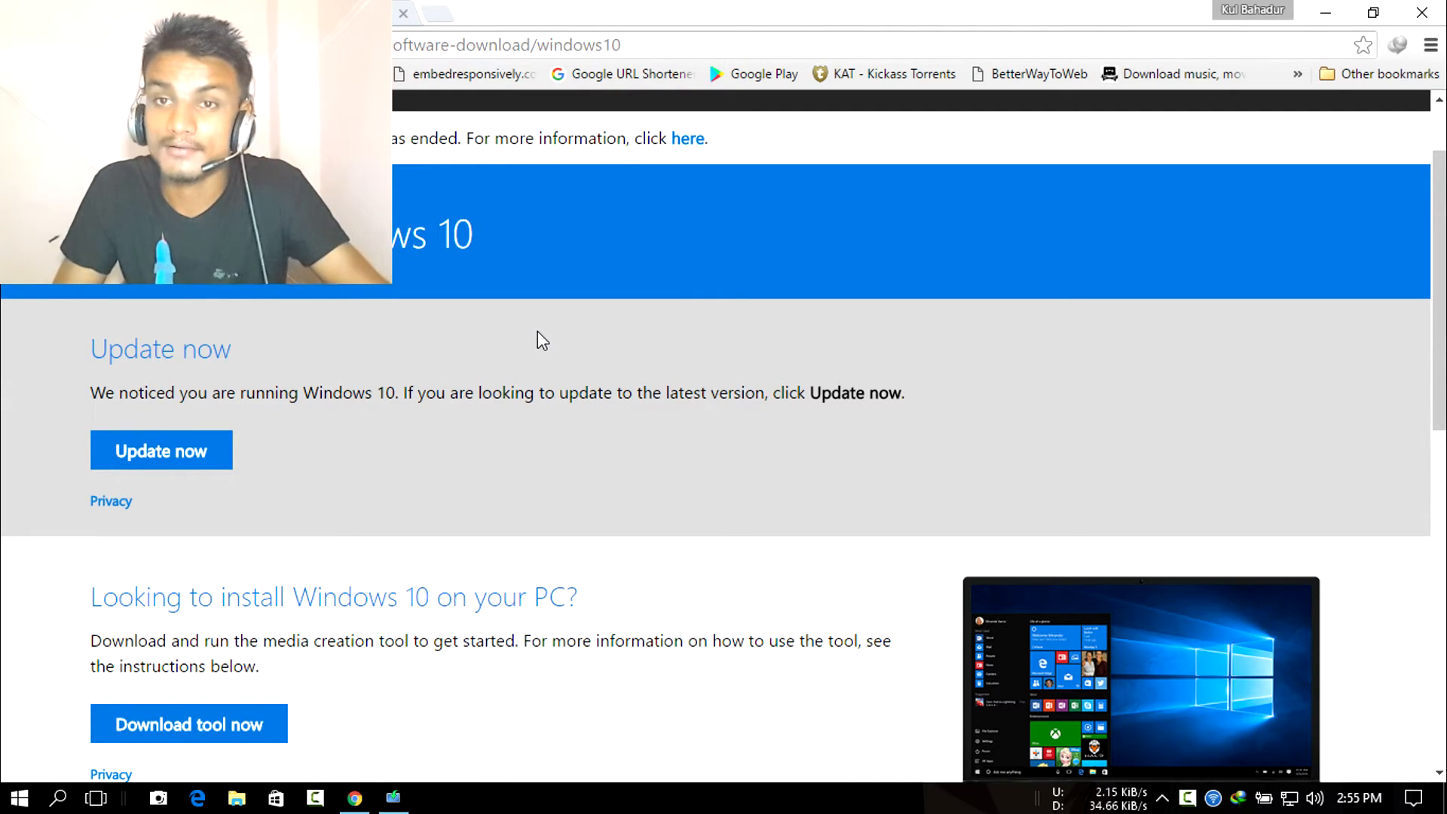